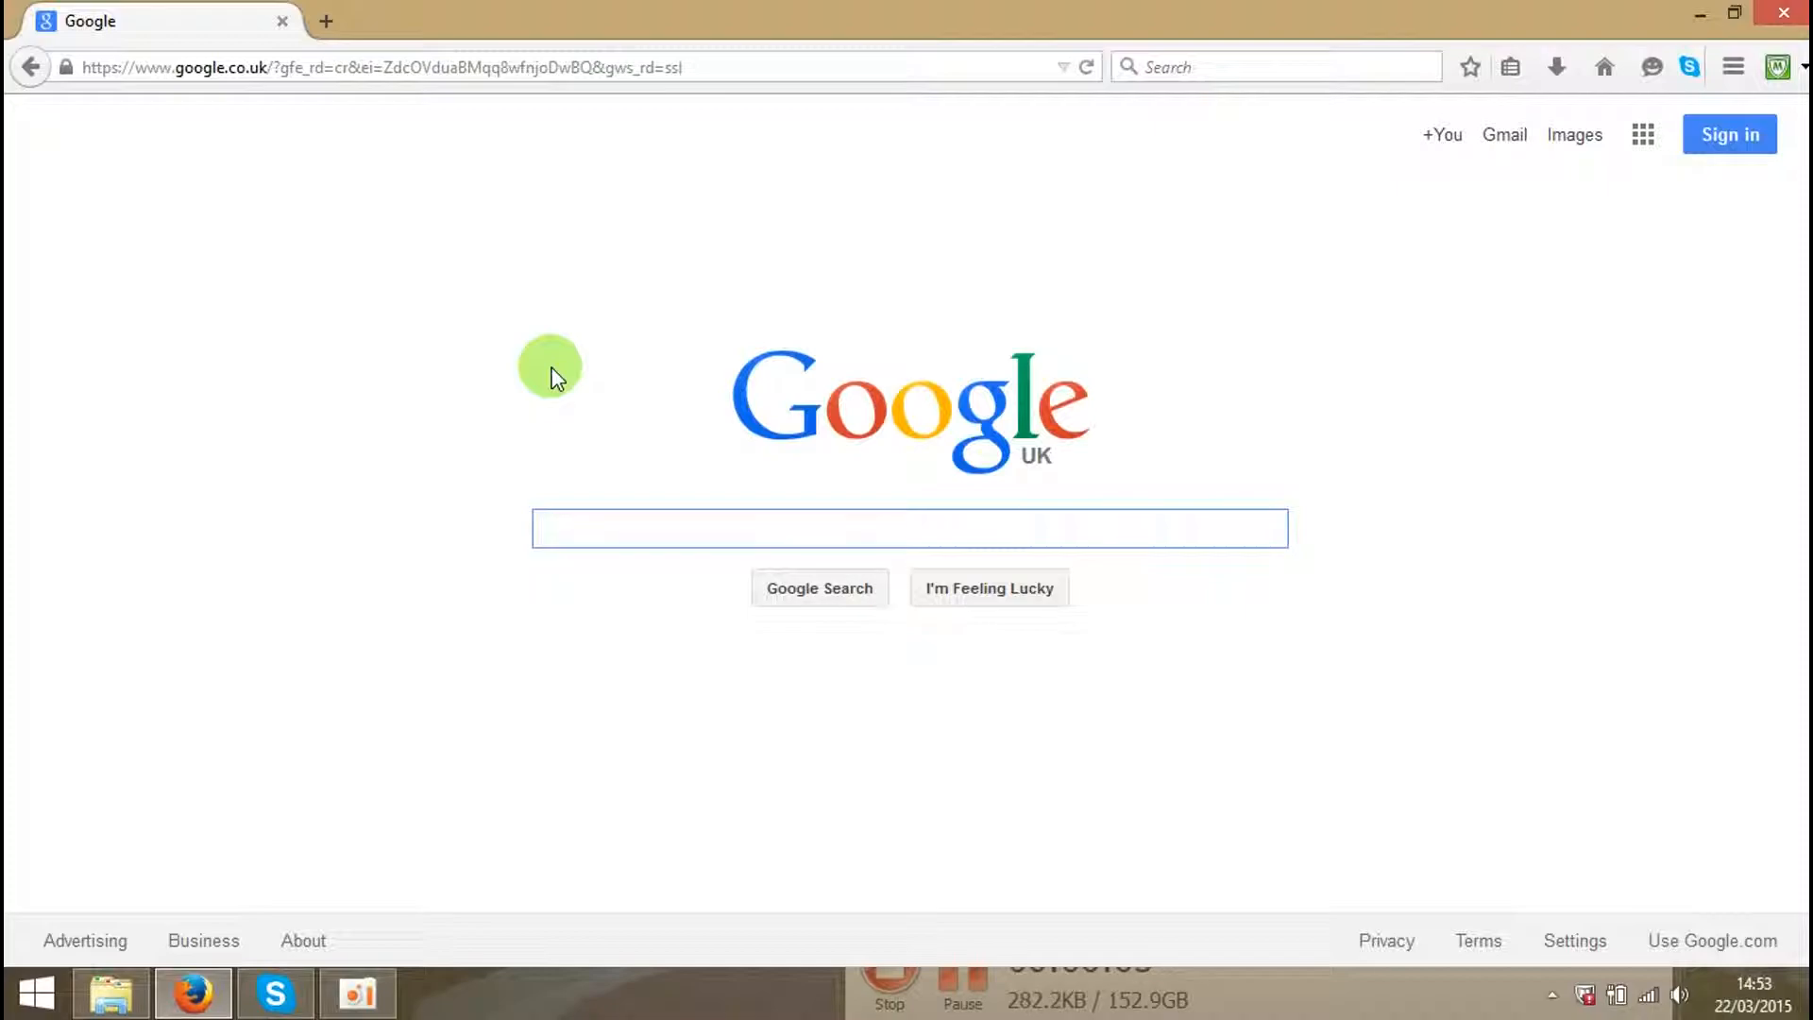
mouse_move(832, 799)
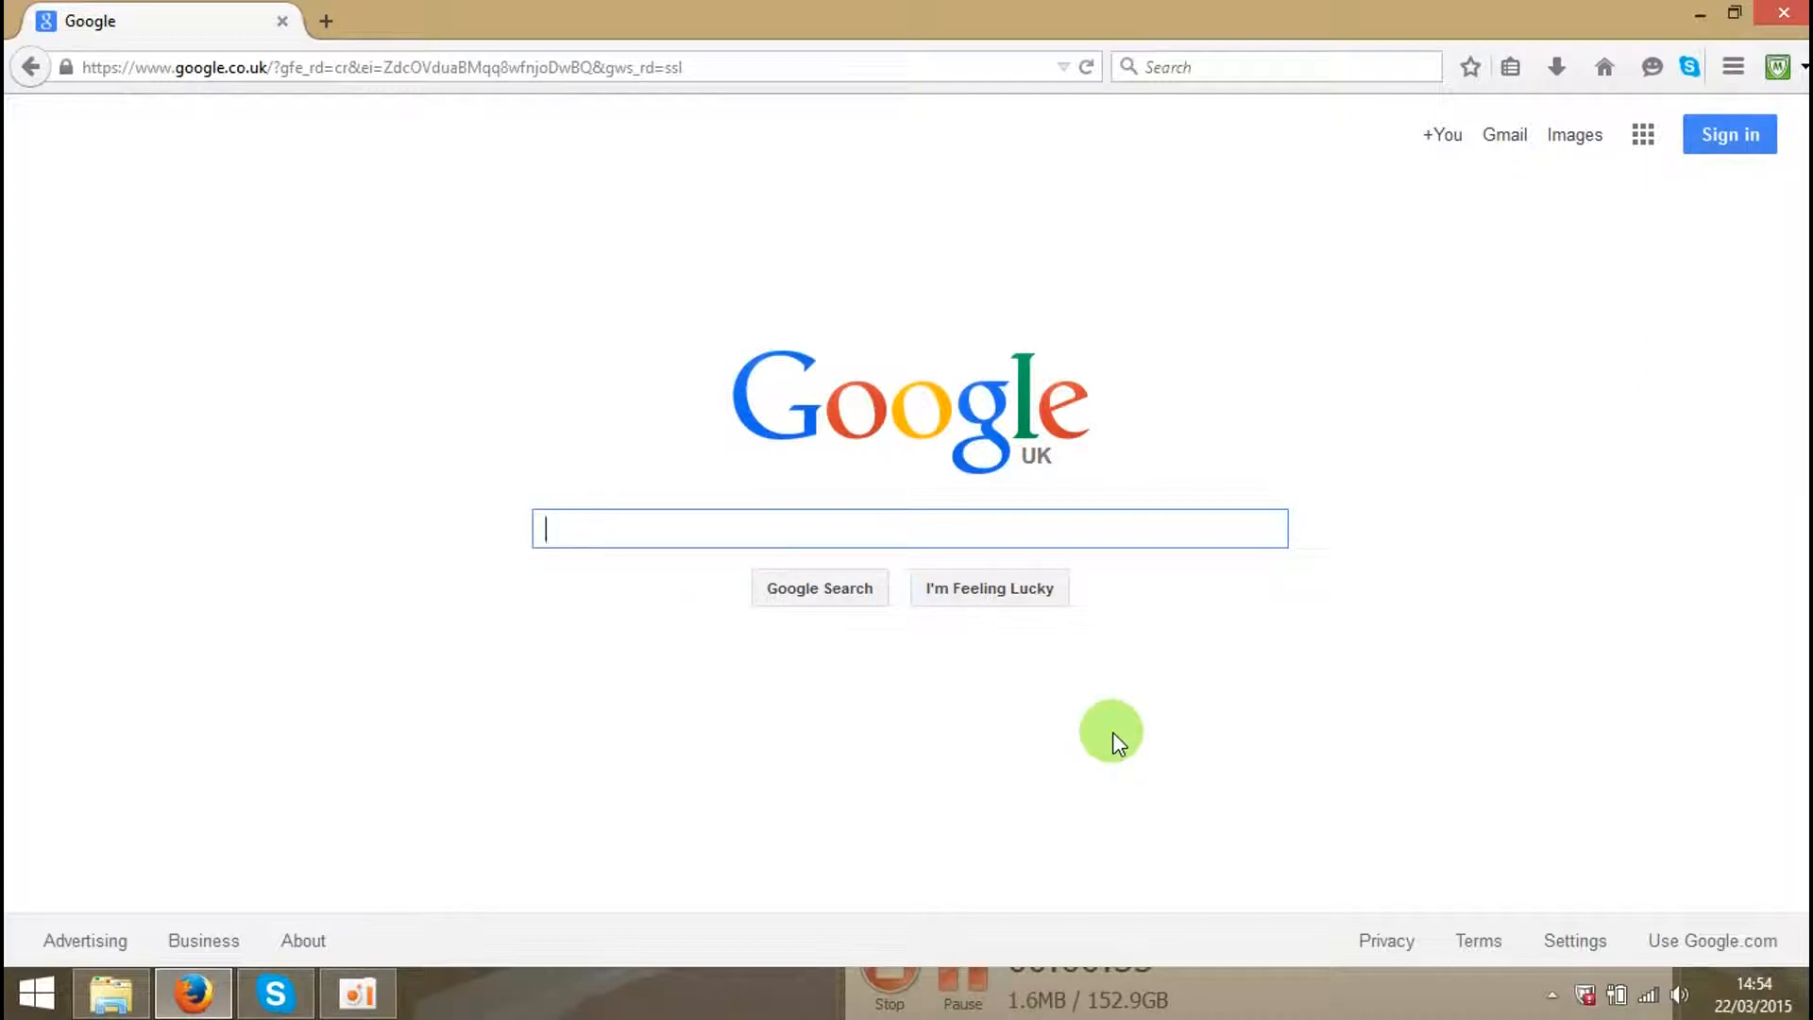
mouse_move(1371, 779)
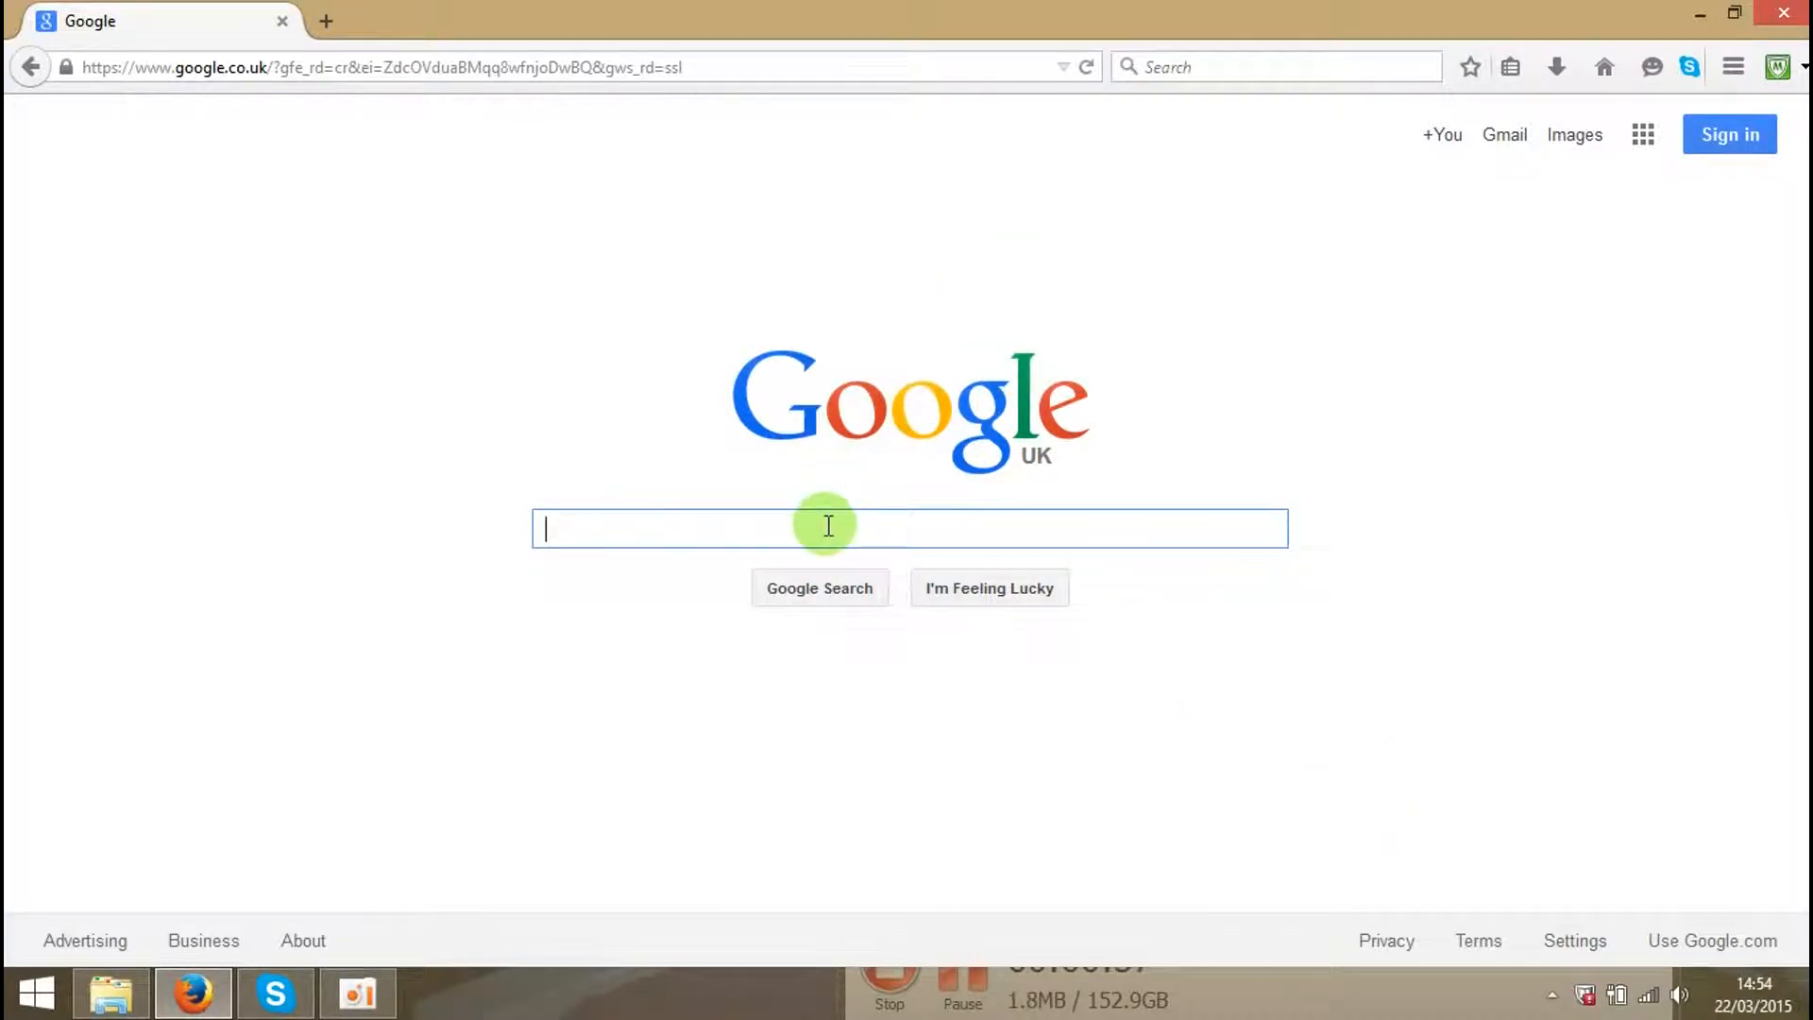
type("my")
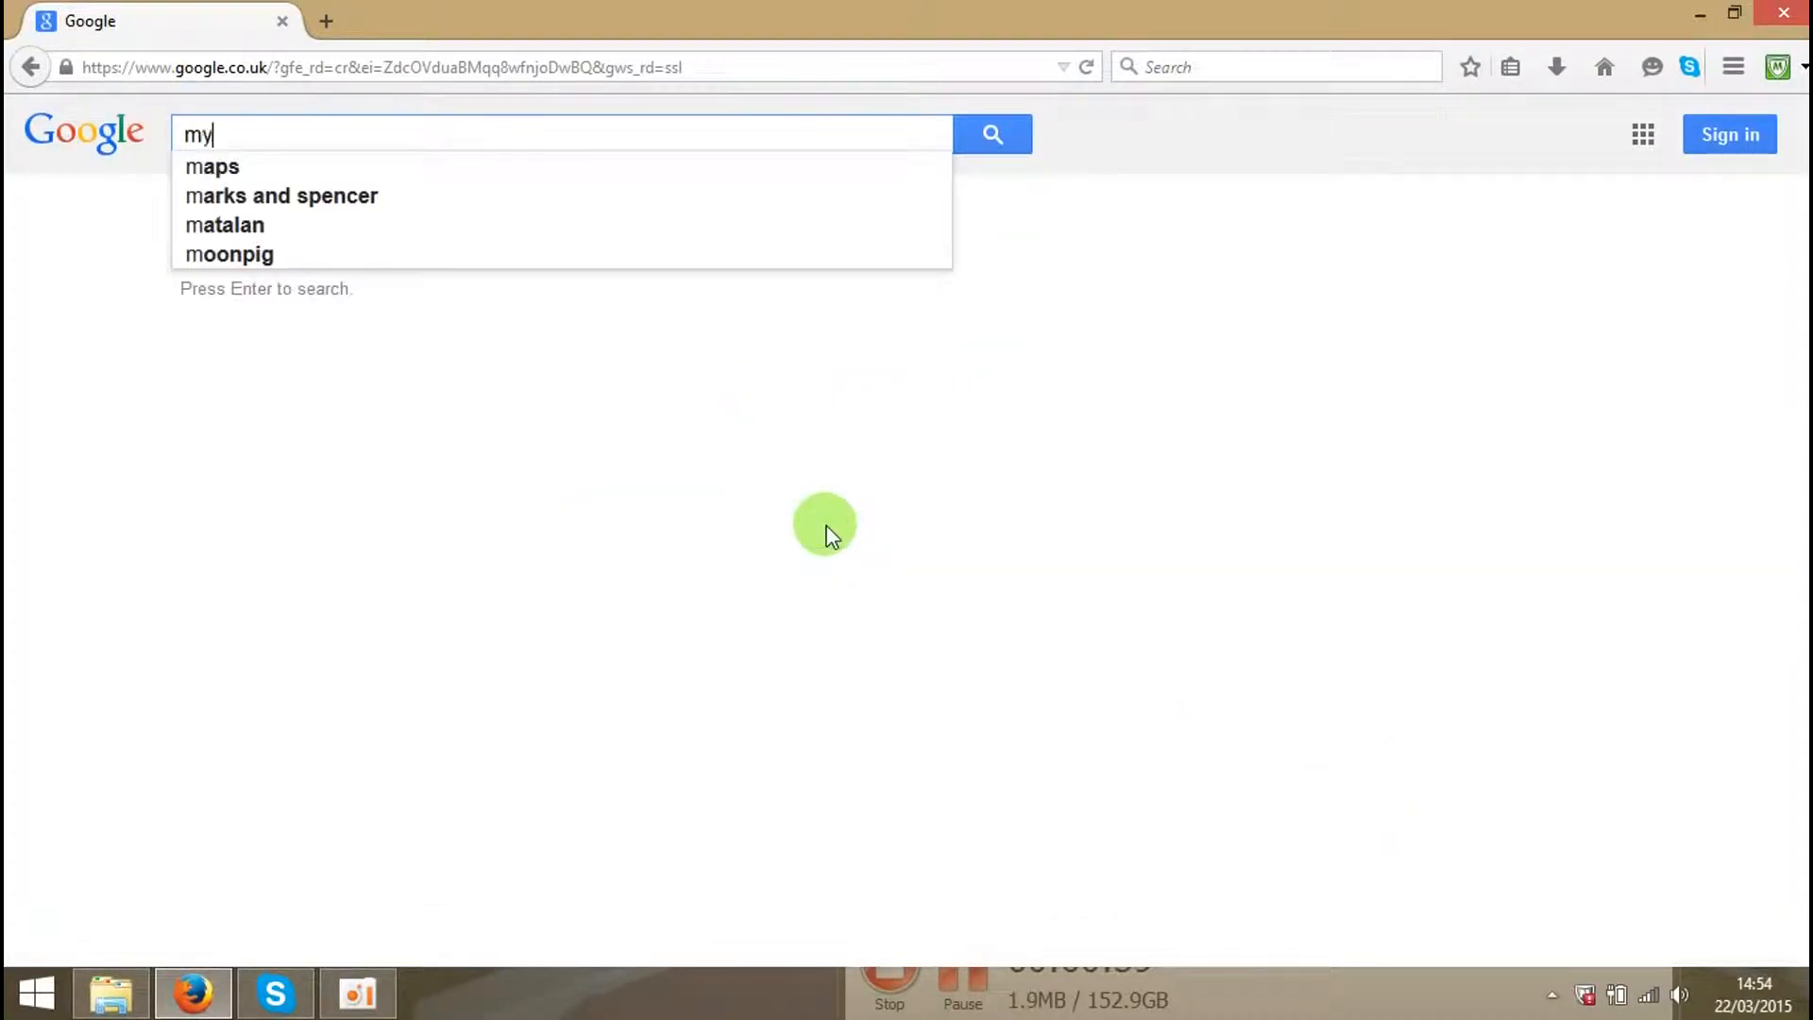
type("ip")
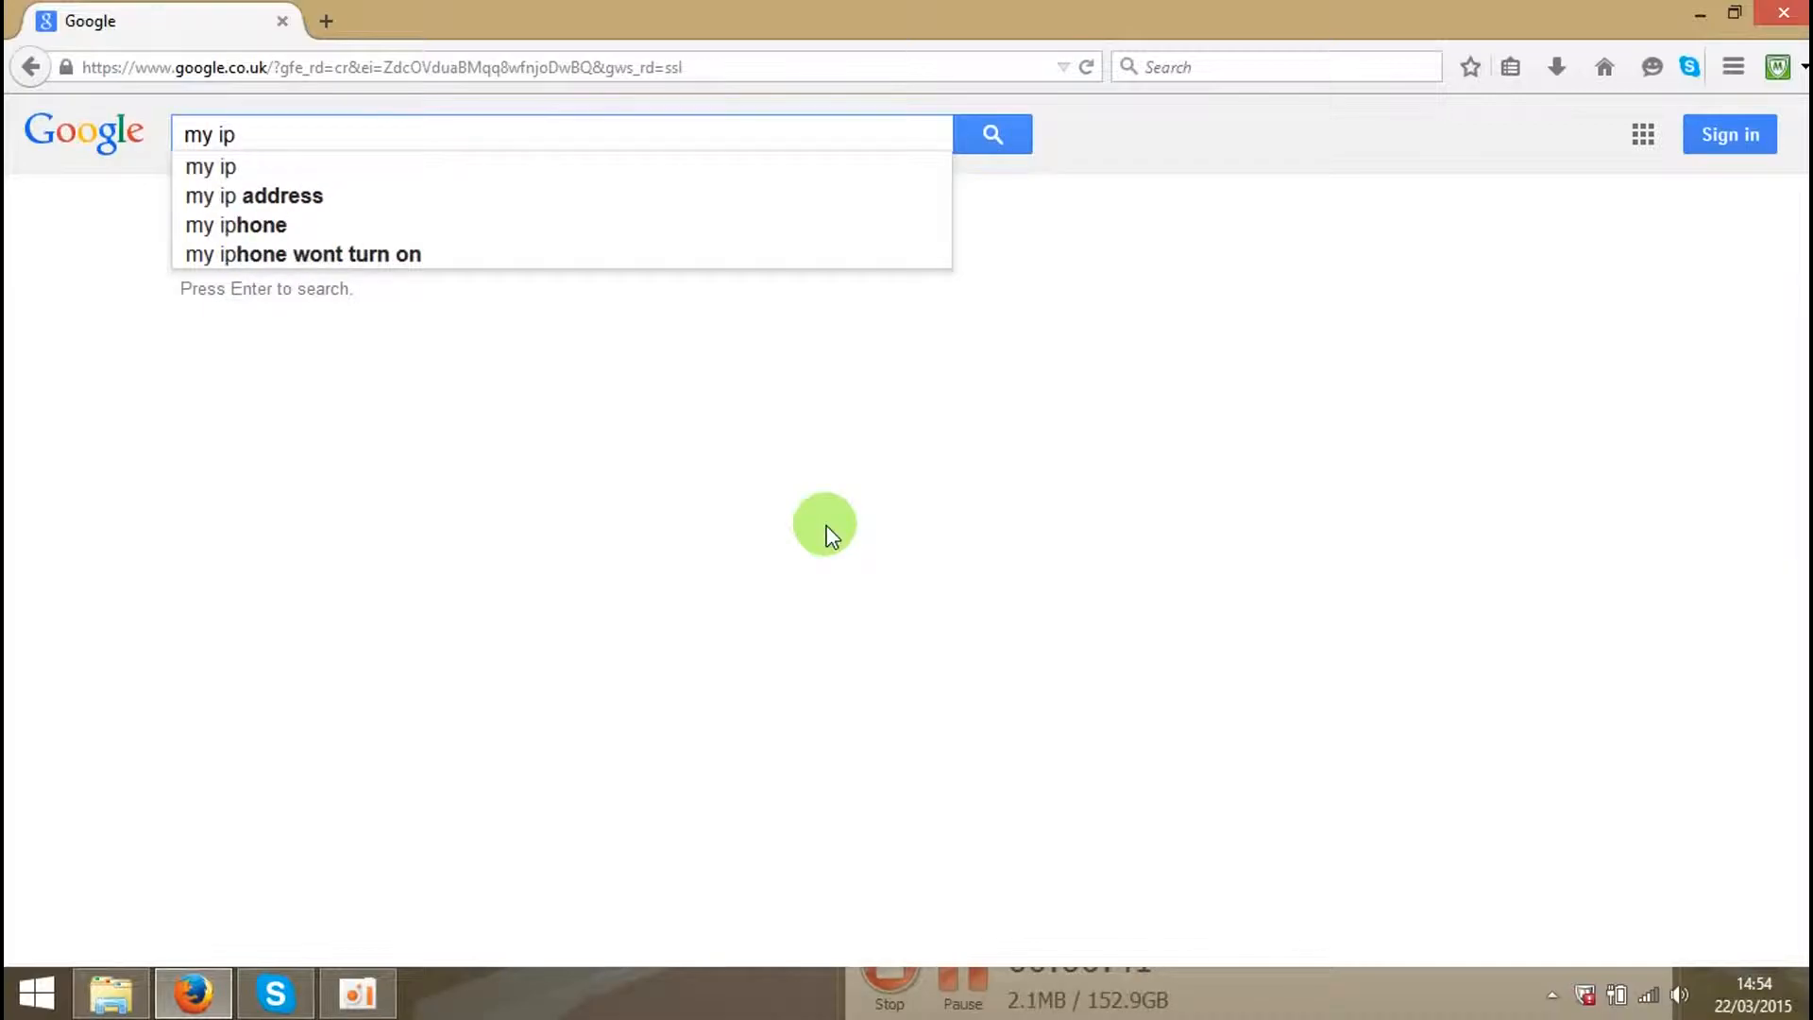
key("Return")
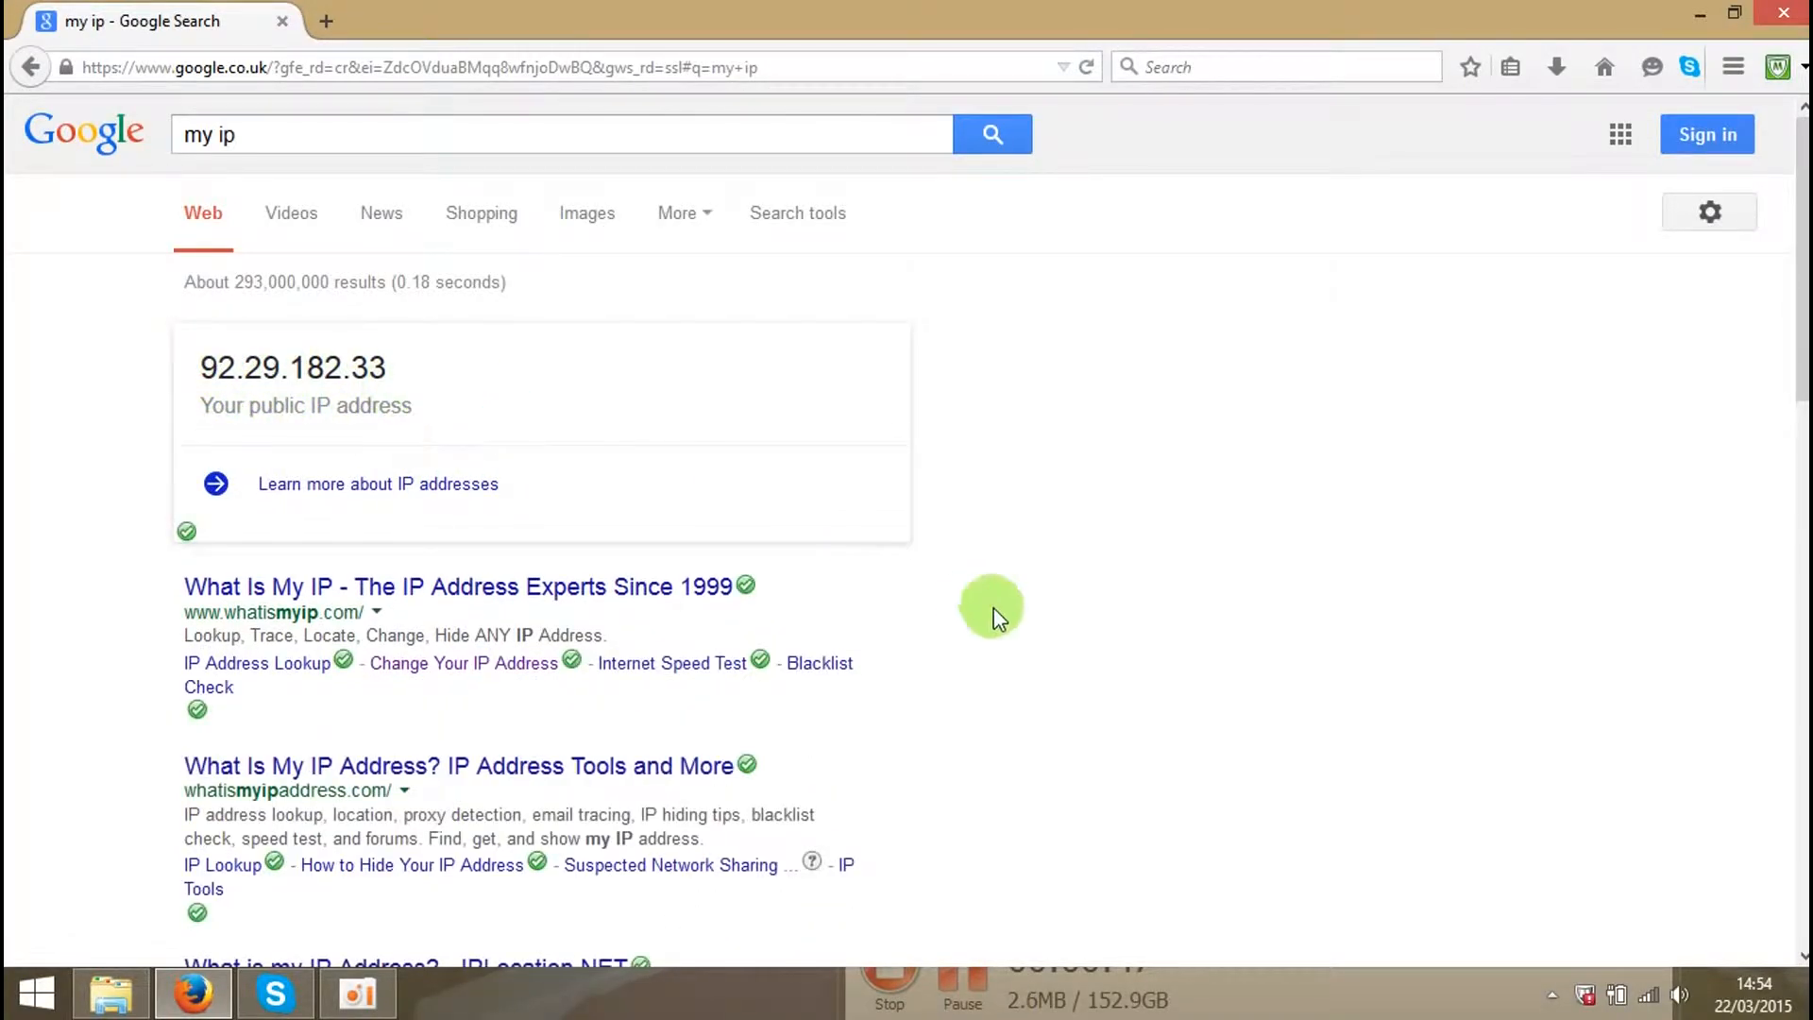
mouse_move(1647, 1006)
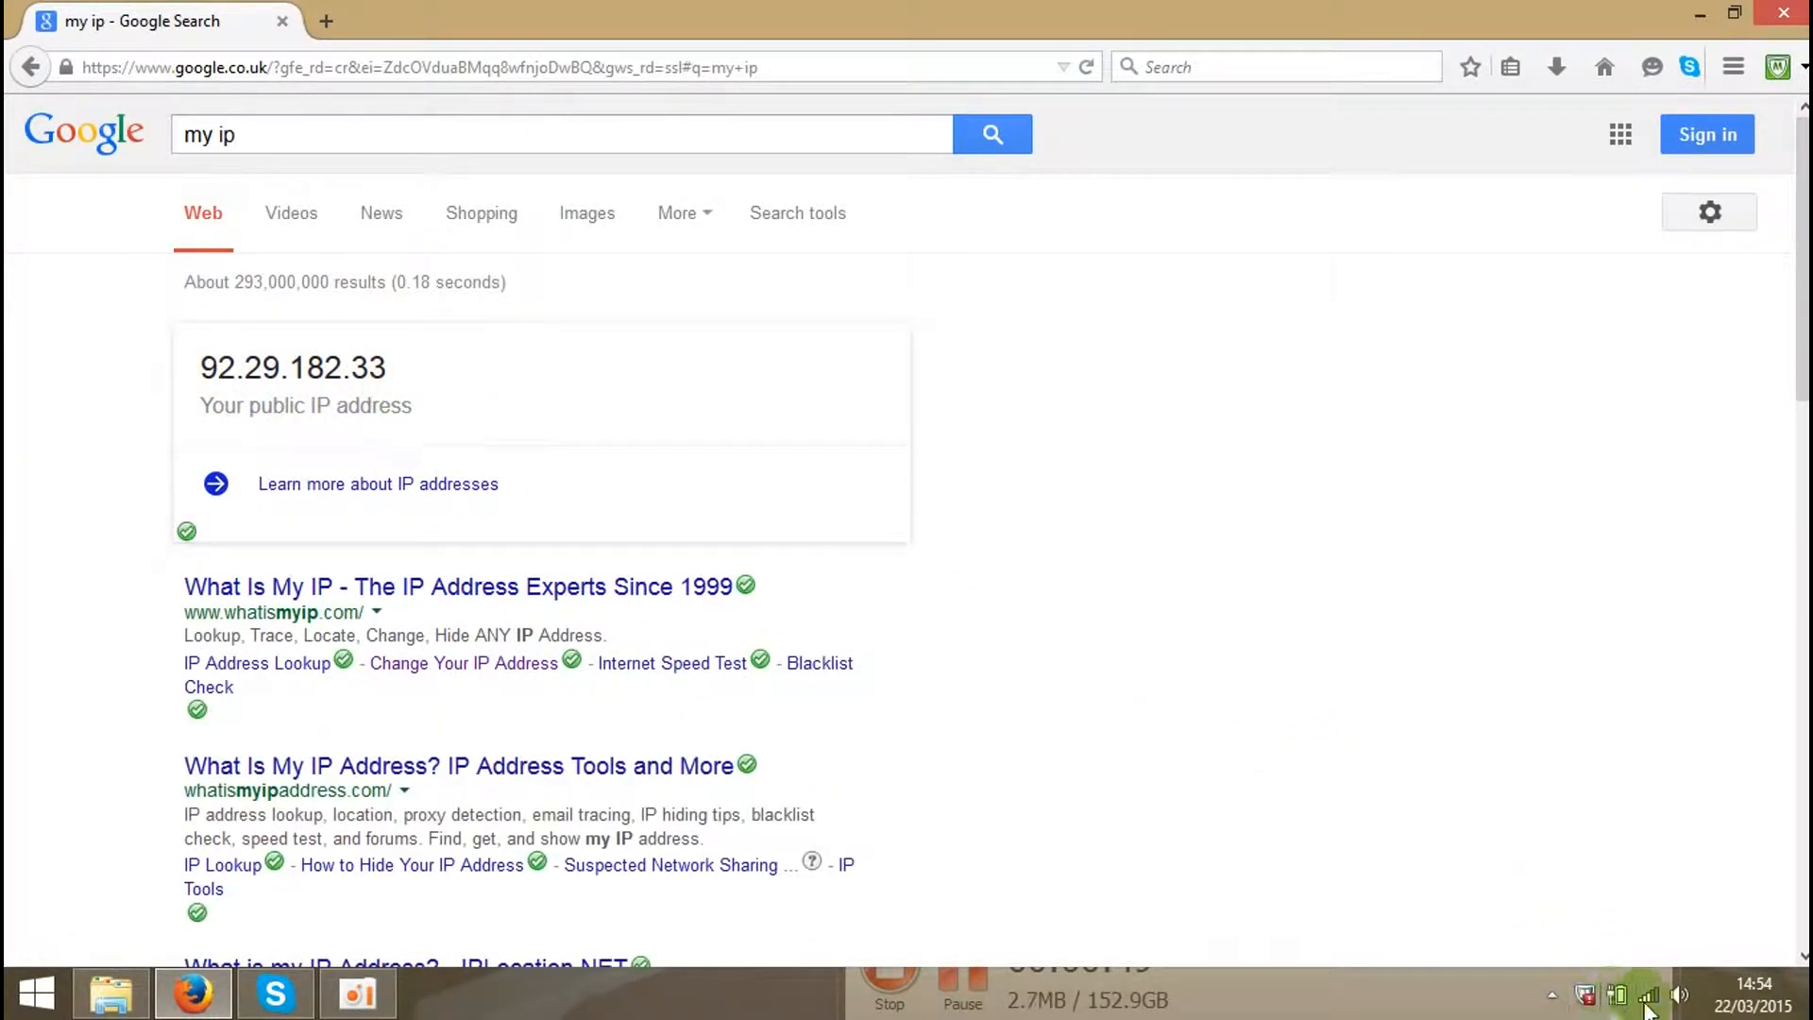
- Connect Hotspot Shield from its tray panel so it reads PROTECTED, virtual location United Kingdom
left_click(1552, 995)
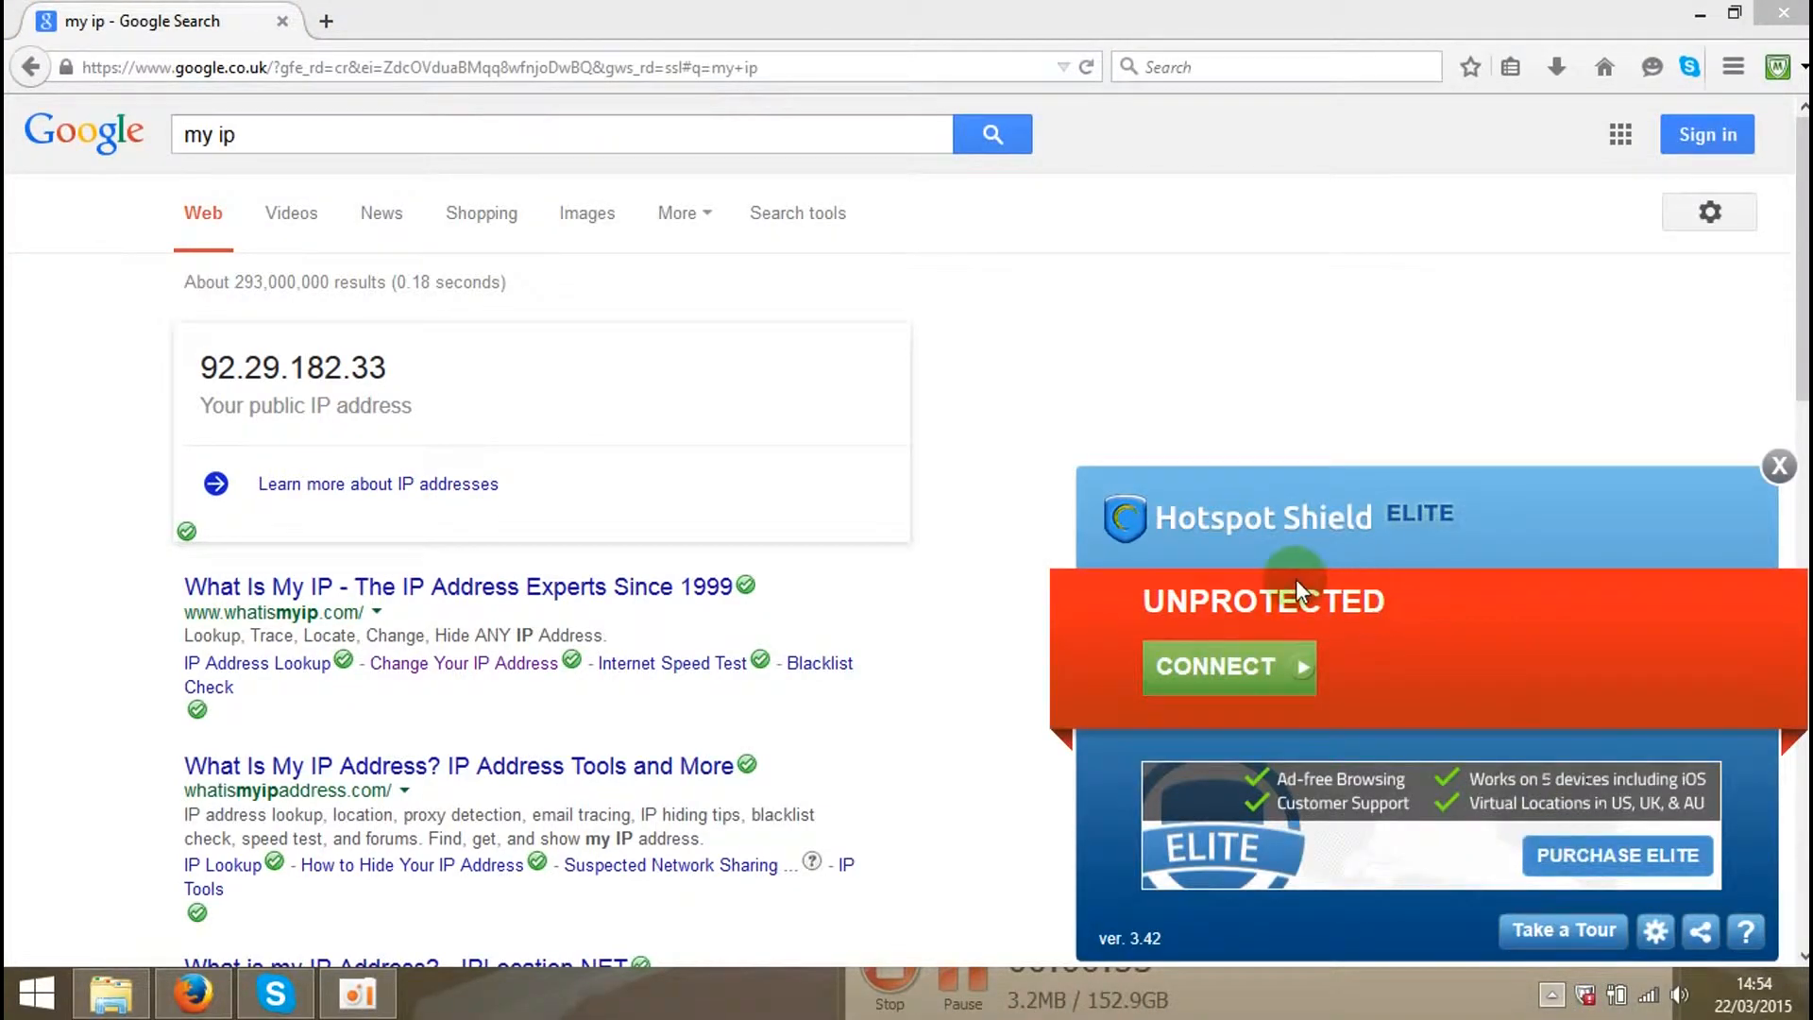
mouse_move(1237, 673)
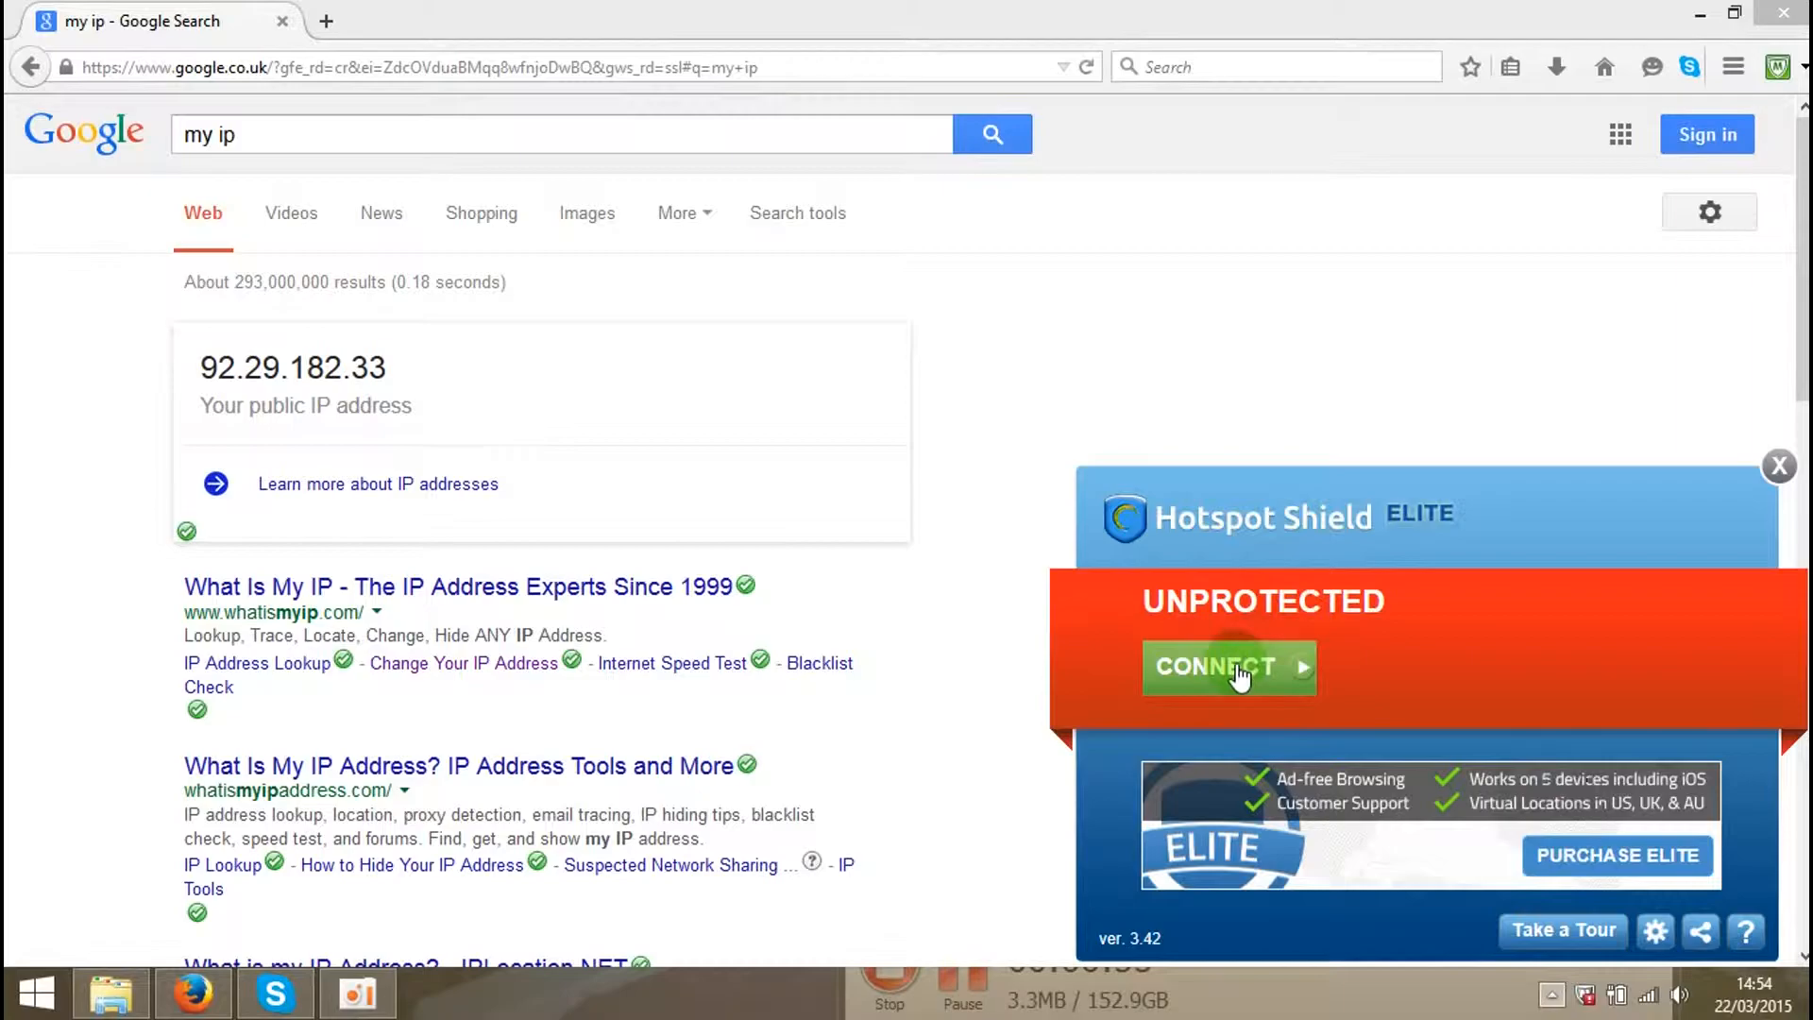
left_click(1226, 667)
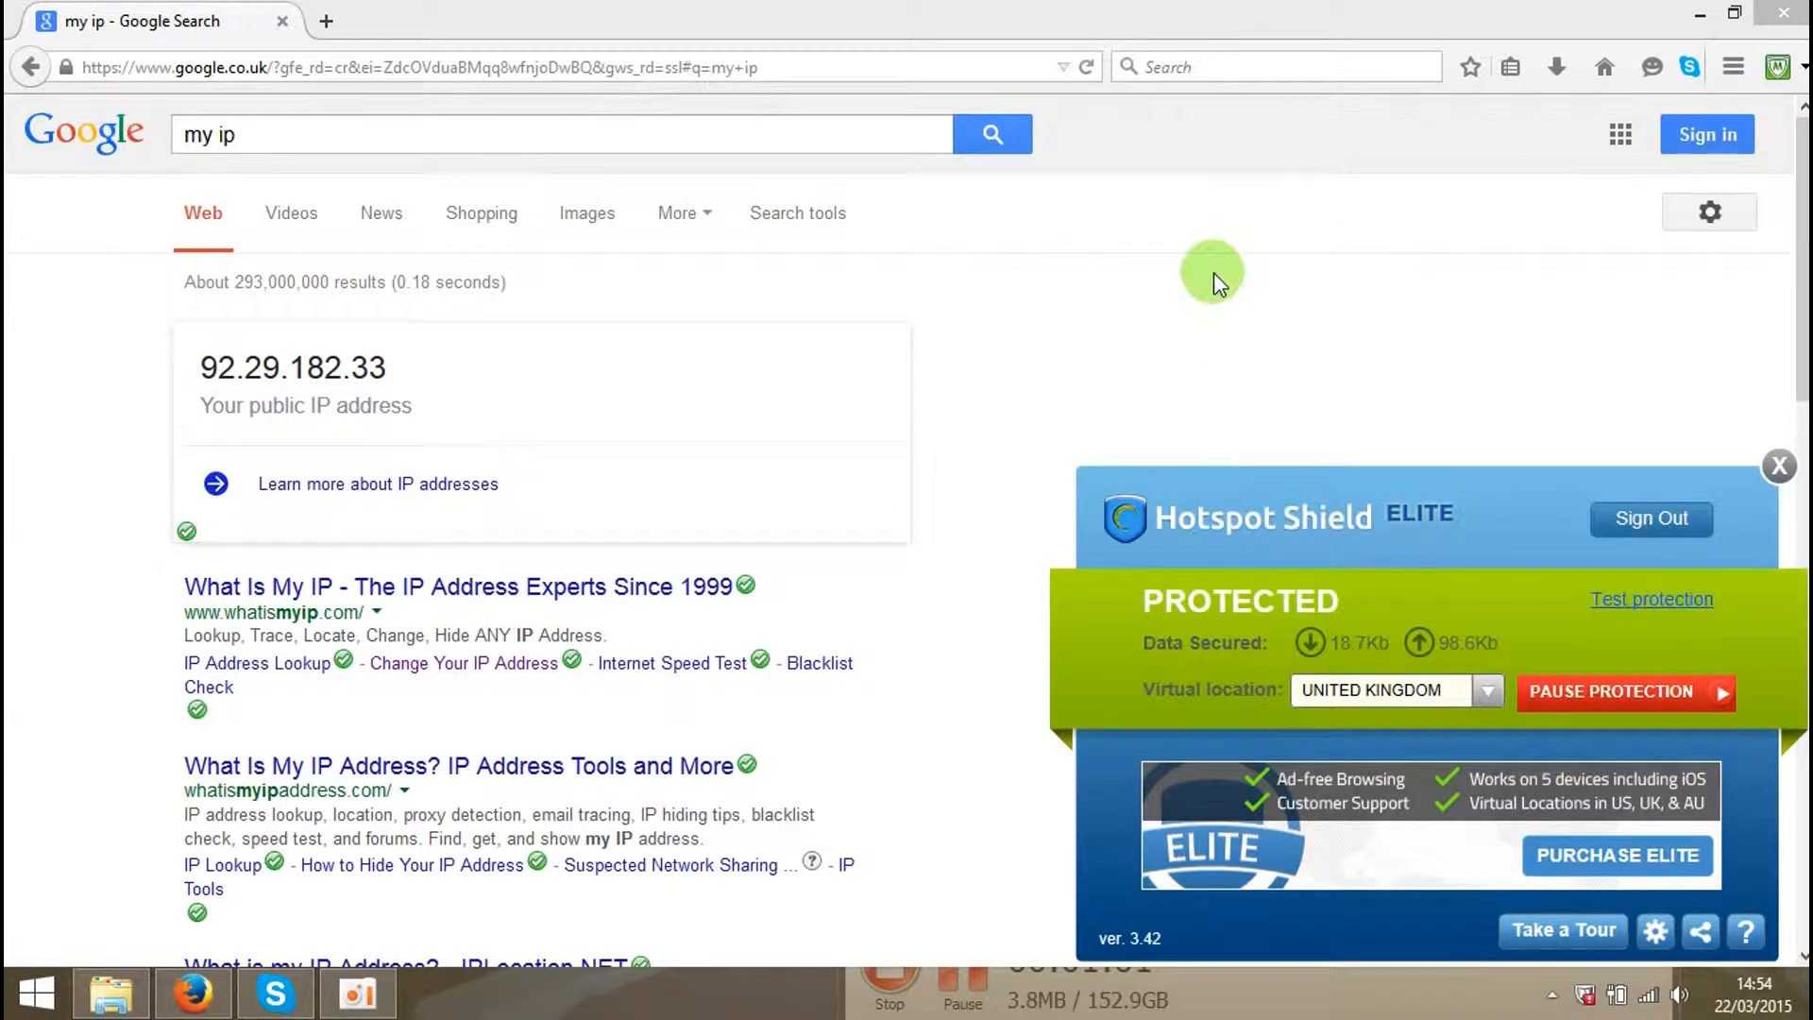
mouse_move(1246, 451)
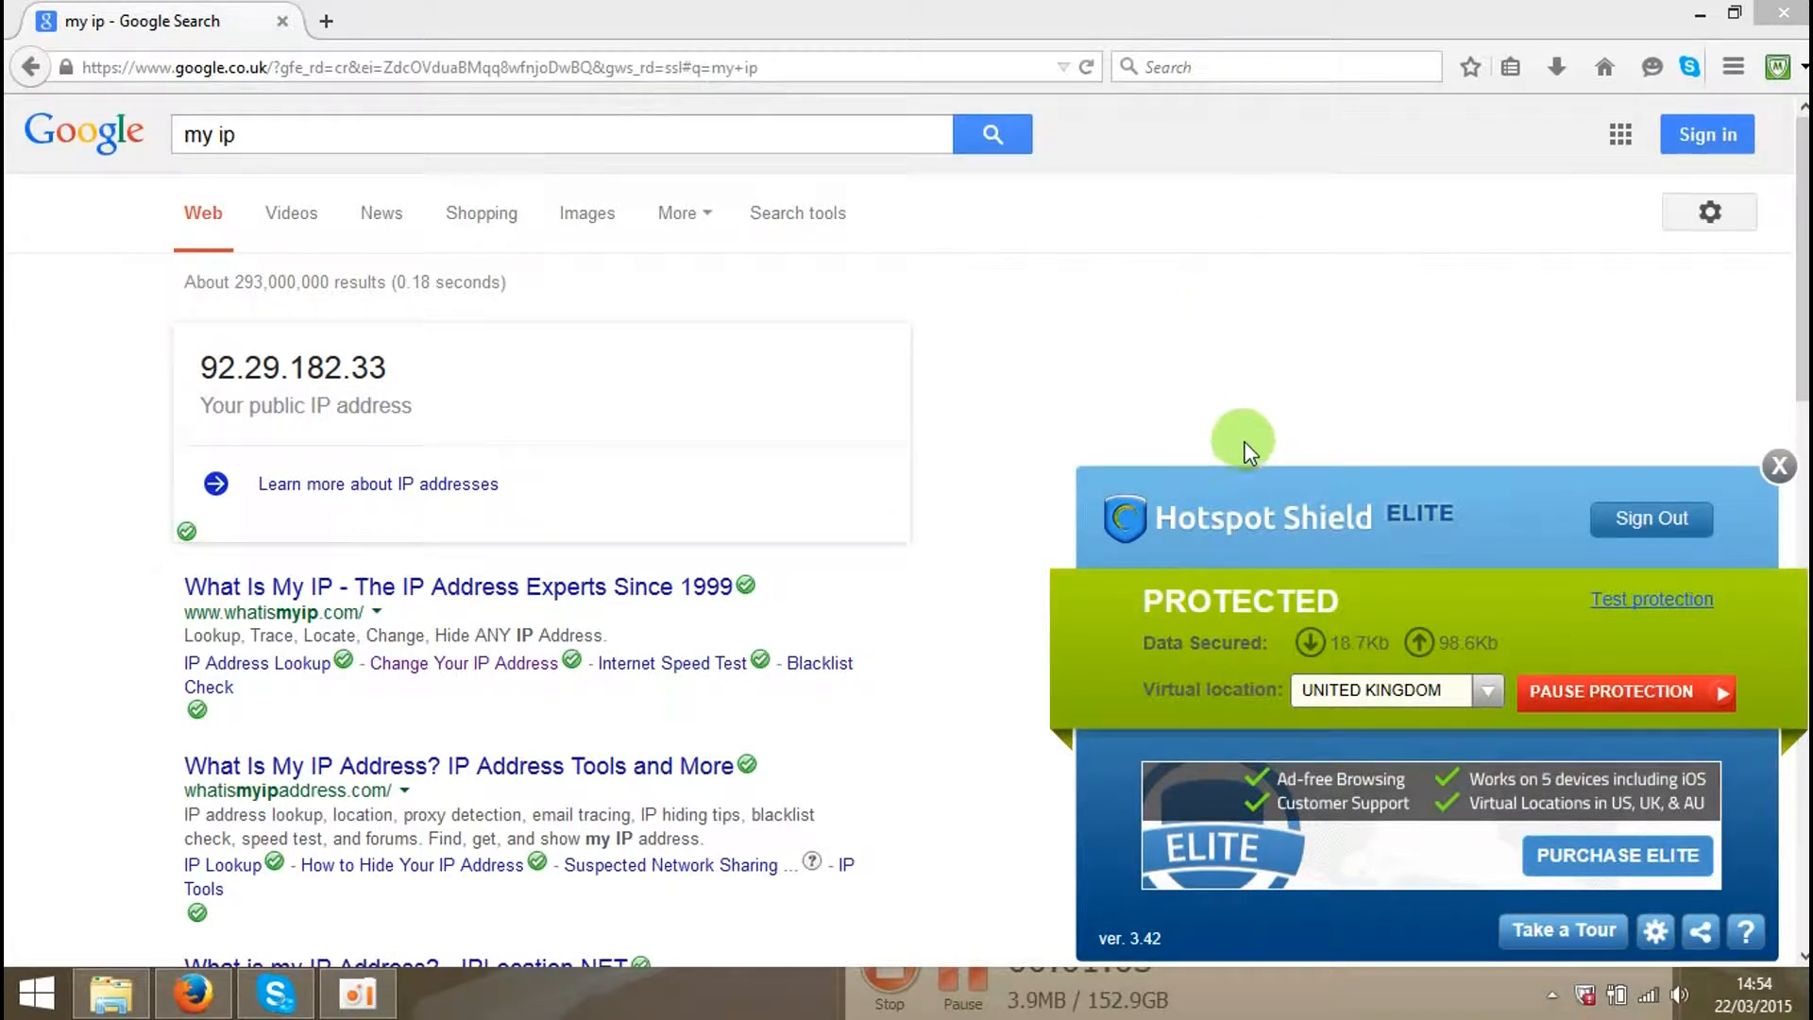
mouse_move(1403, 408)
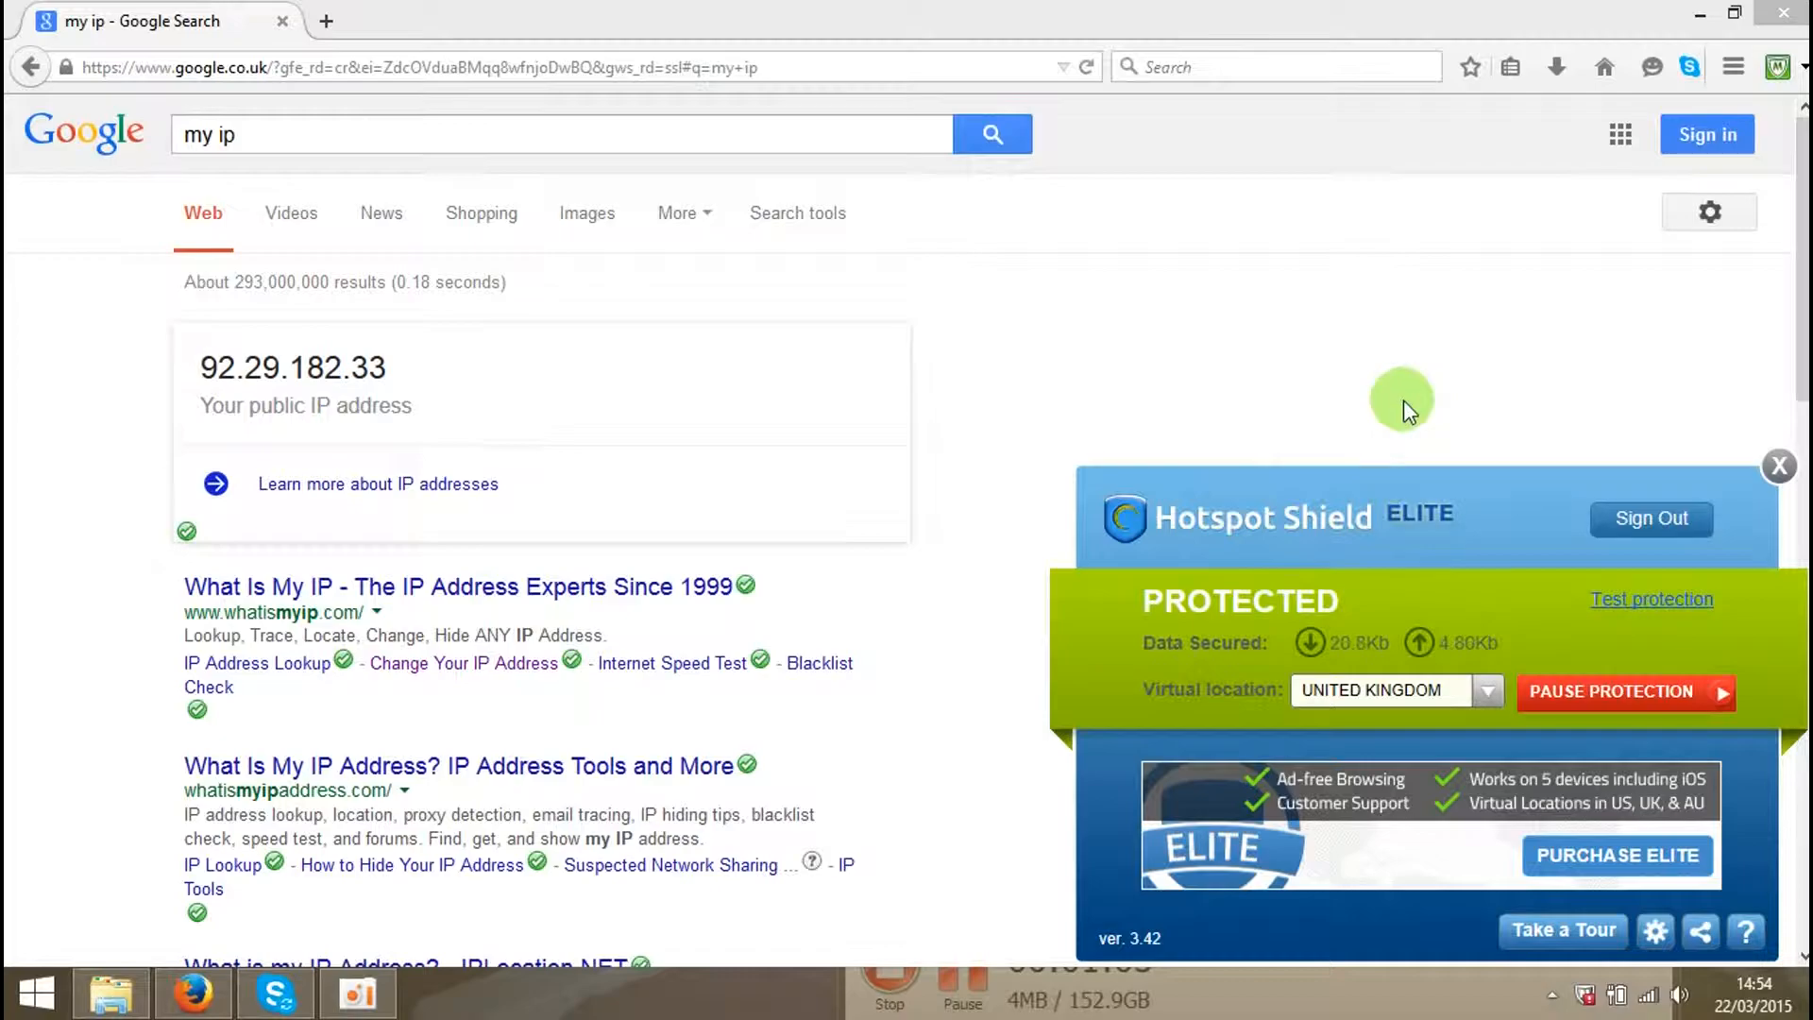
mouse_move(1278, 376)
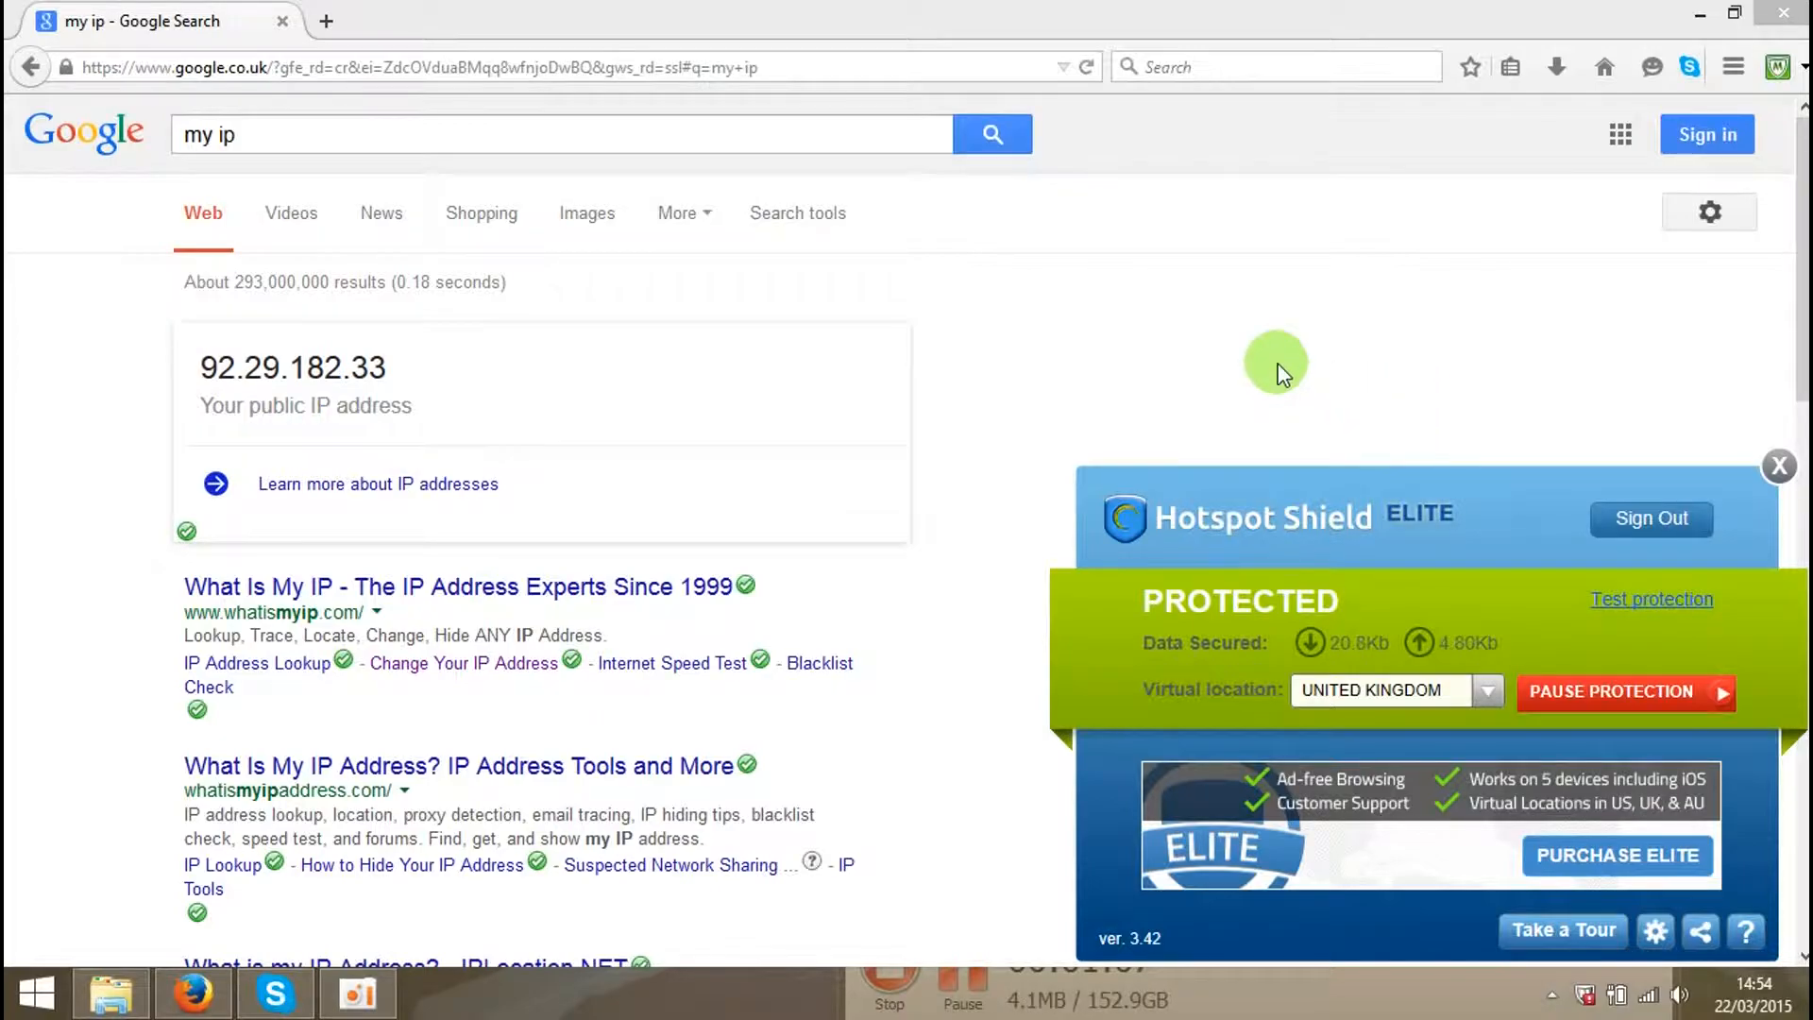
mouse_move(553, 341)
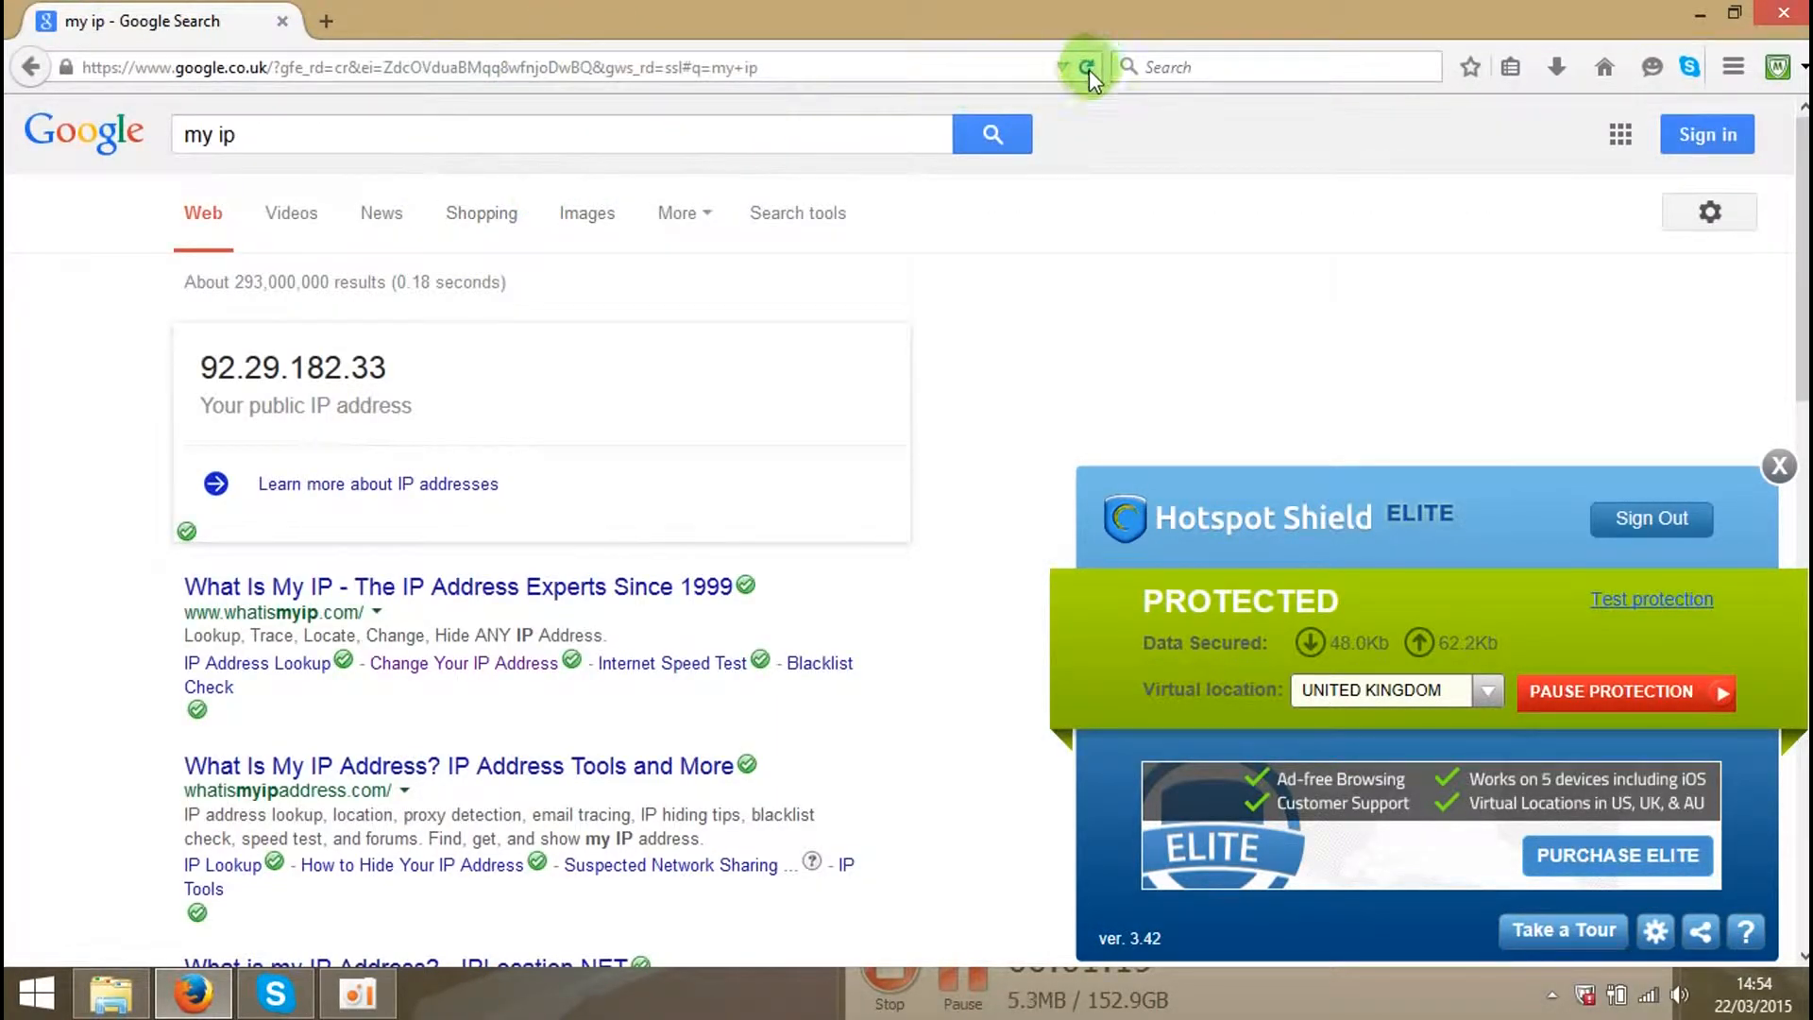
- Reload the 'my ip' results so Google now reports 193.109.199.73
left_click(1084, 66)
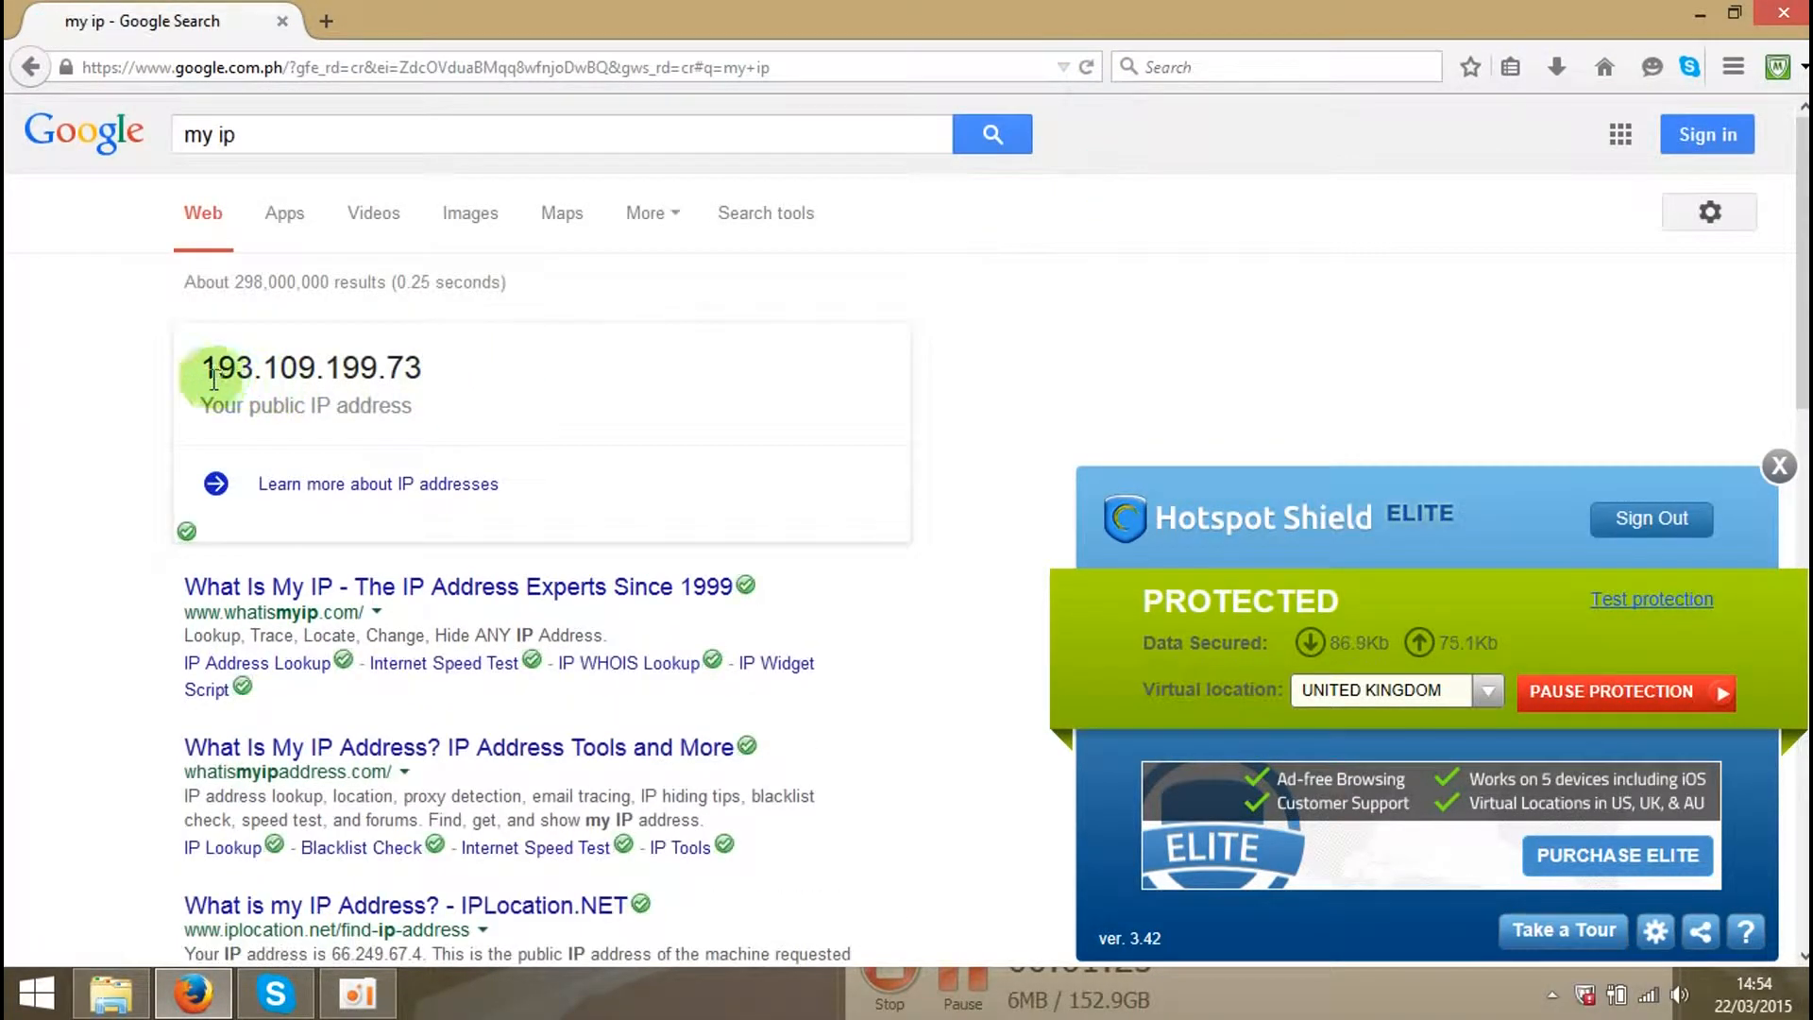
mouse_move(278, 368)
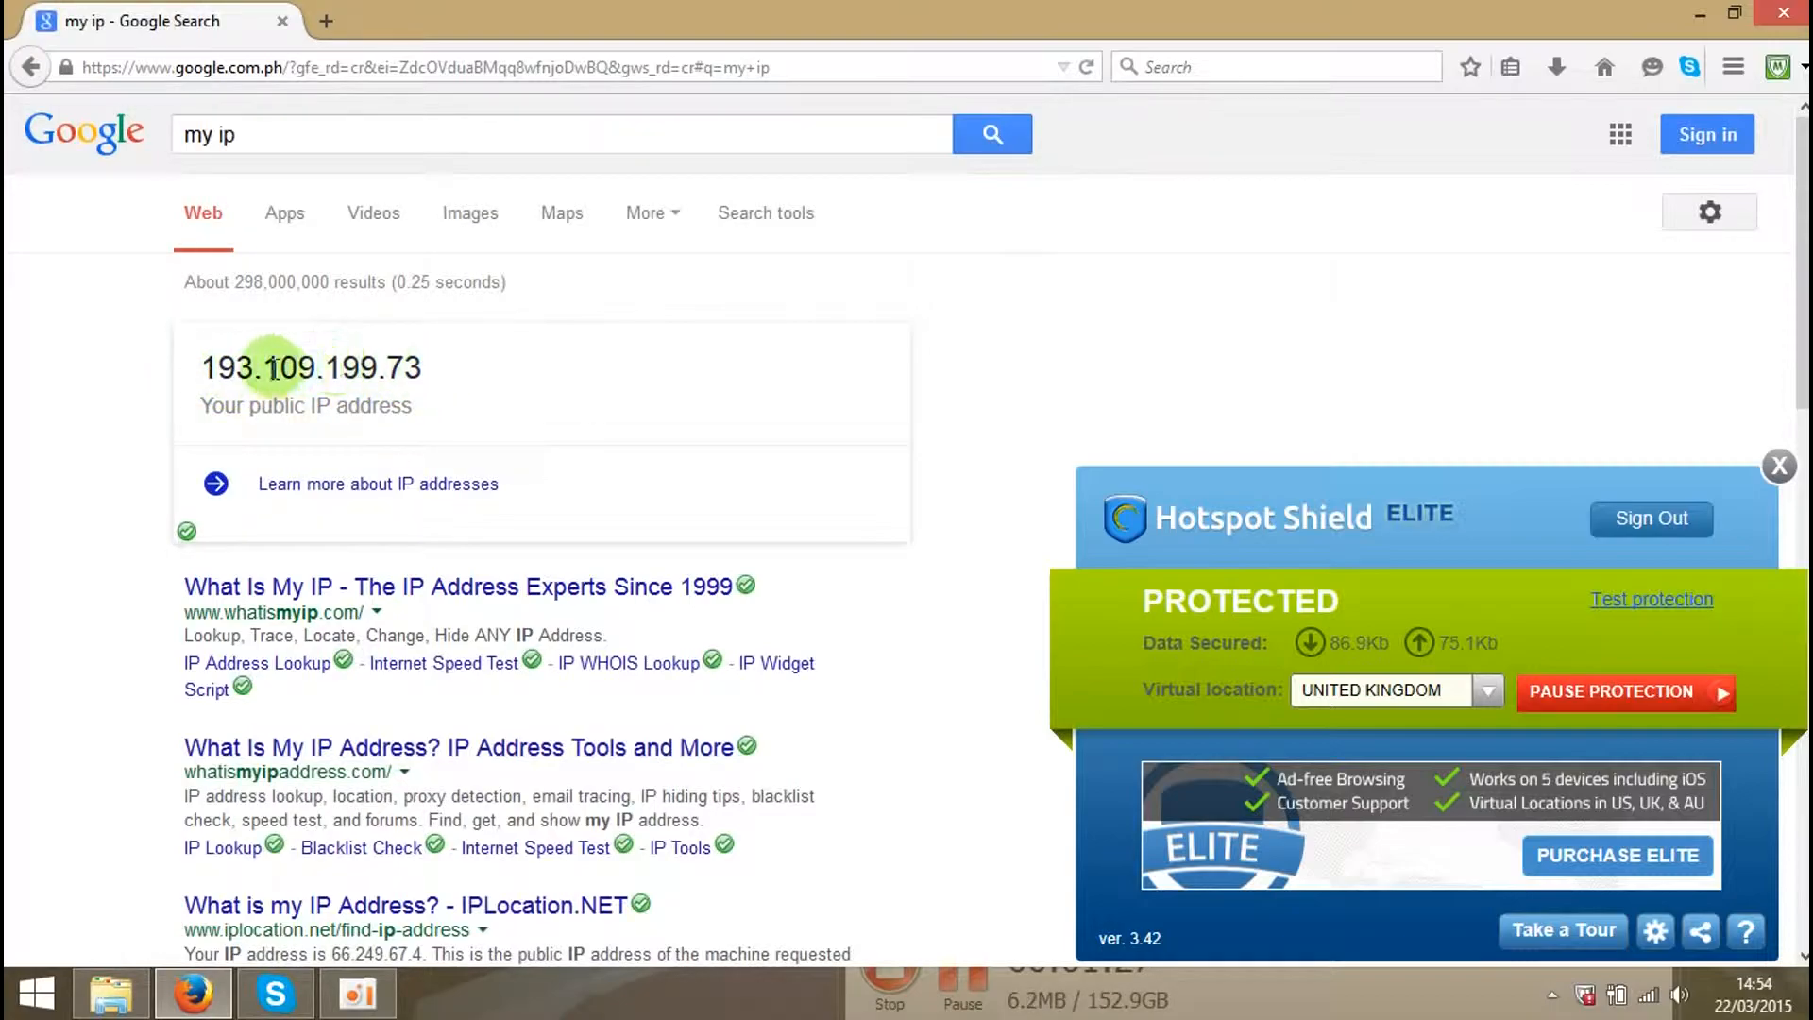
mouse_move(1088, 348)
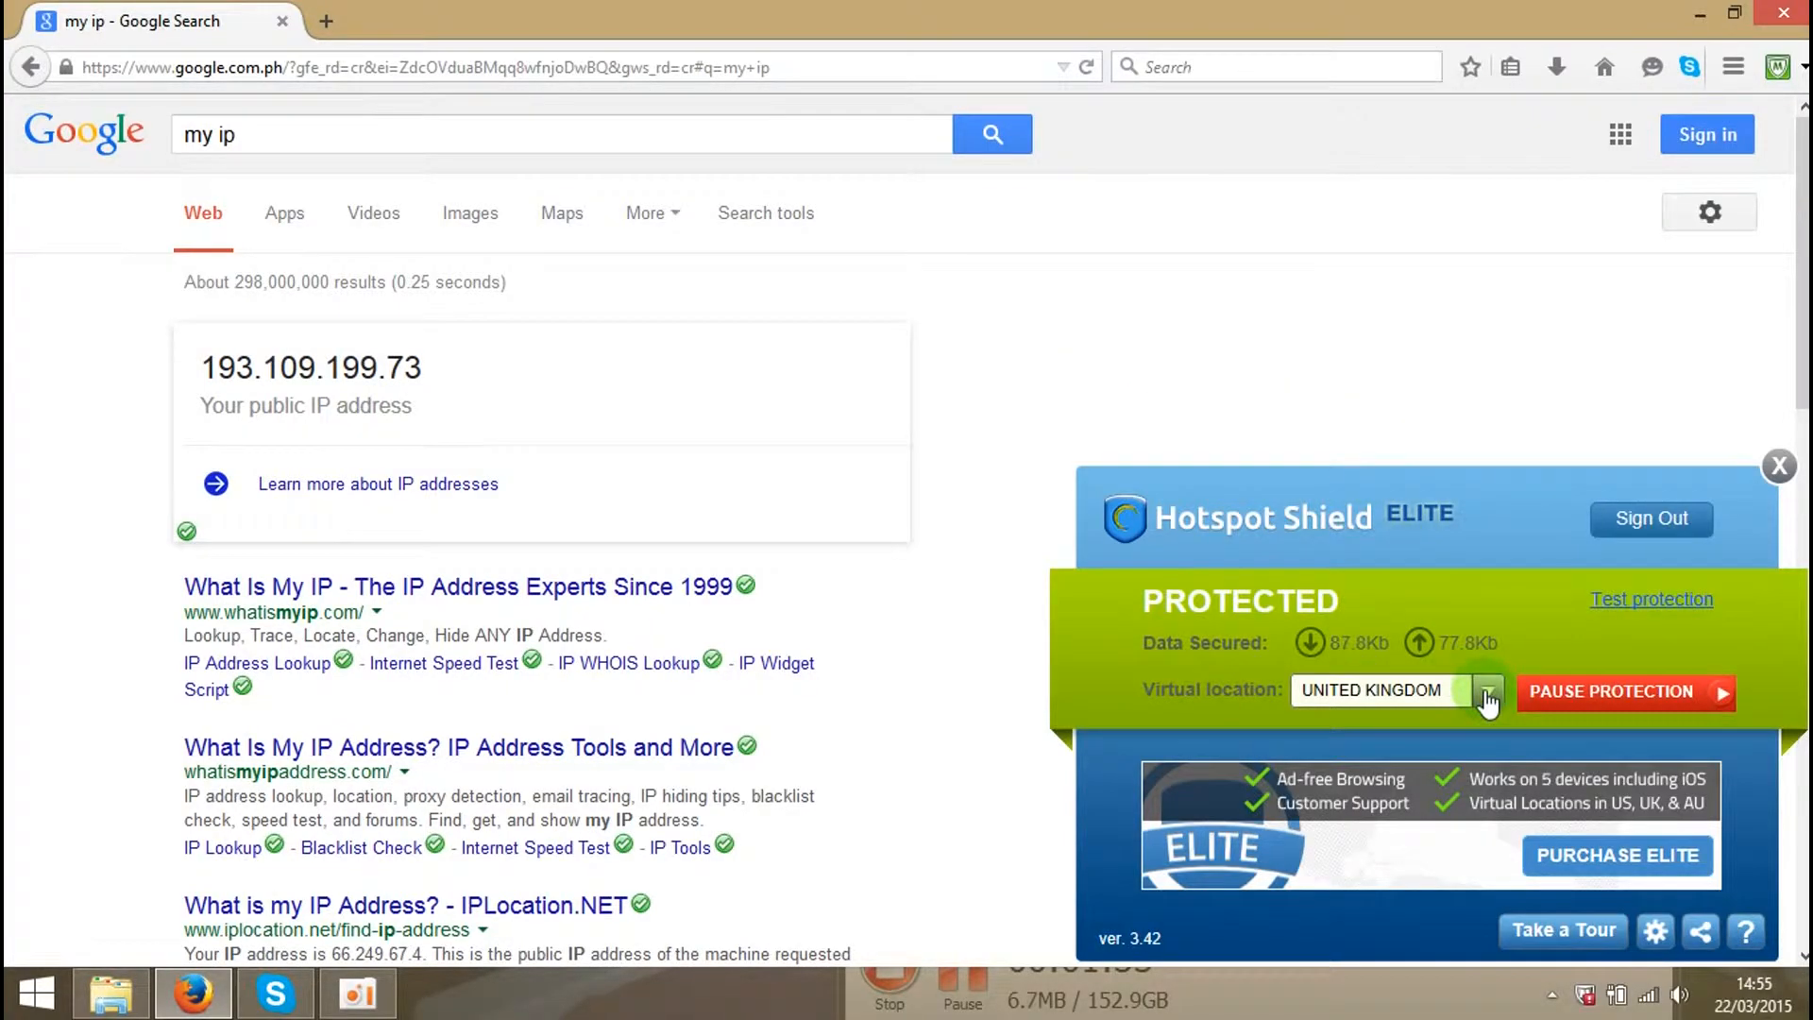
- Expand the virtual location list showing Australia, Japan, United Kingdom and United States
left_click(1487, 691)
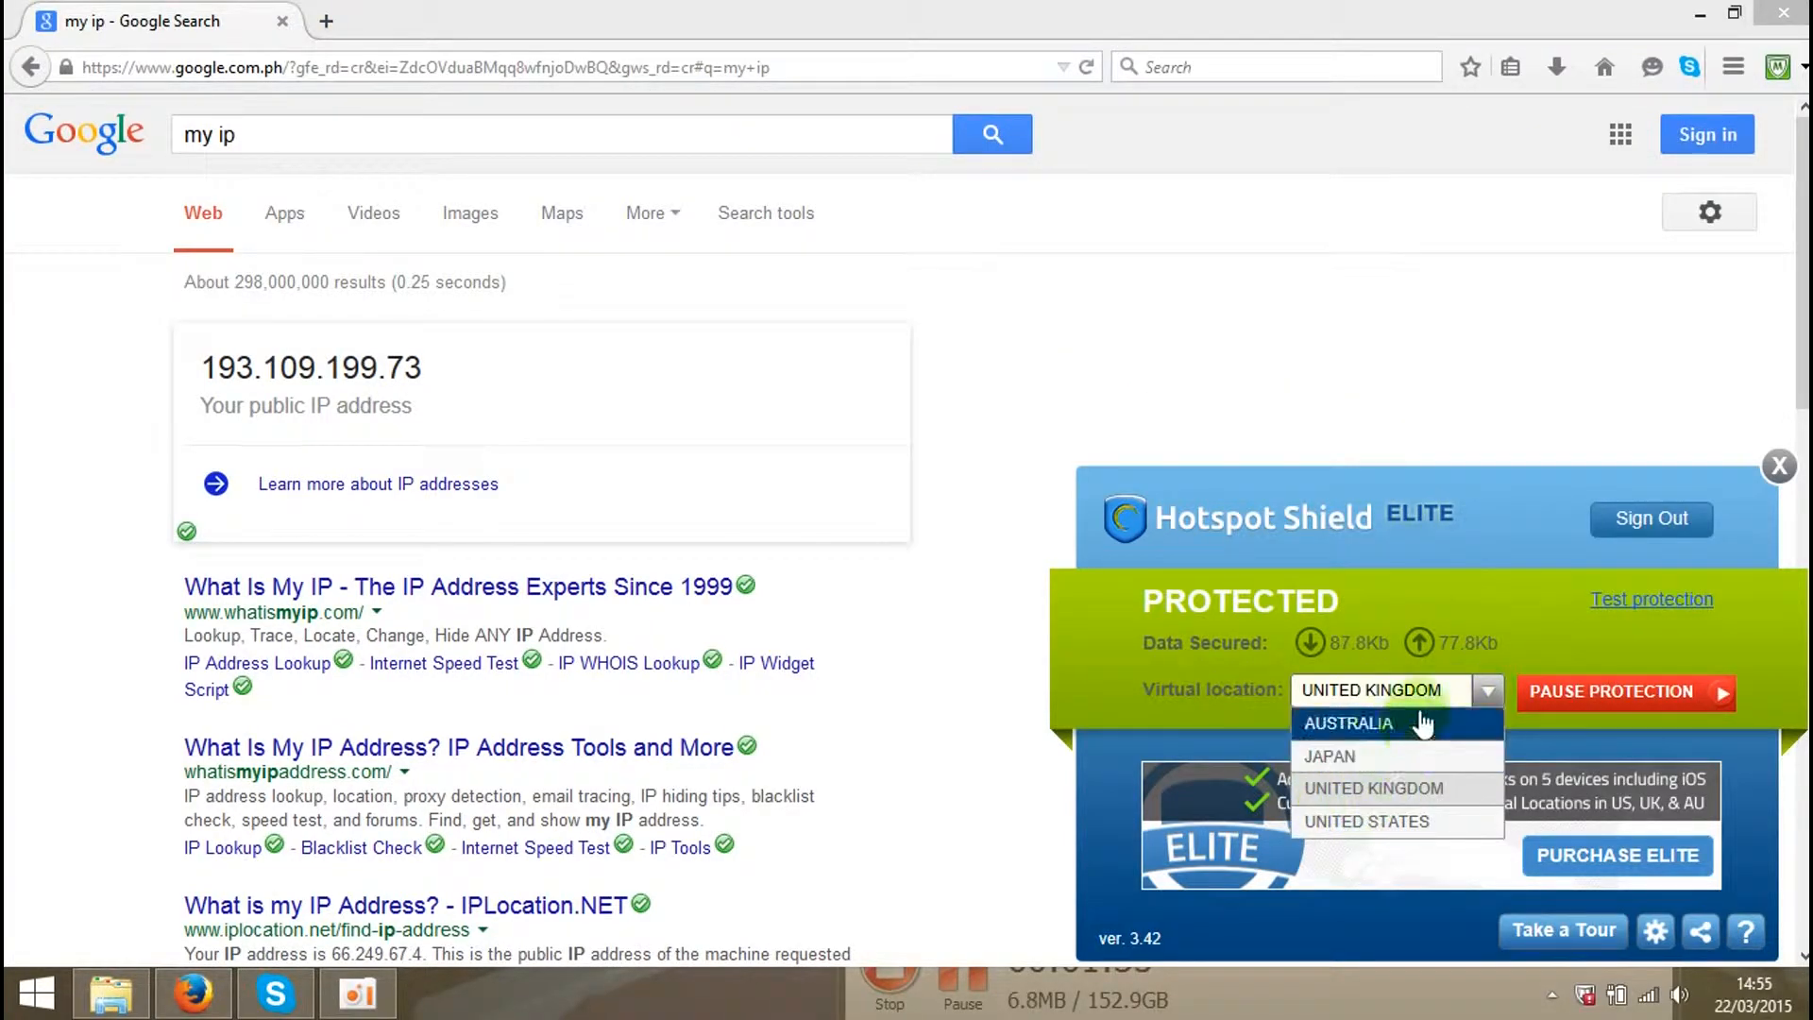
mouse_move(1372, 699)
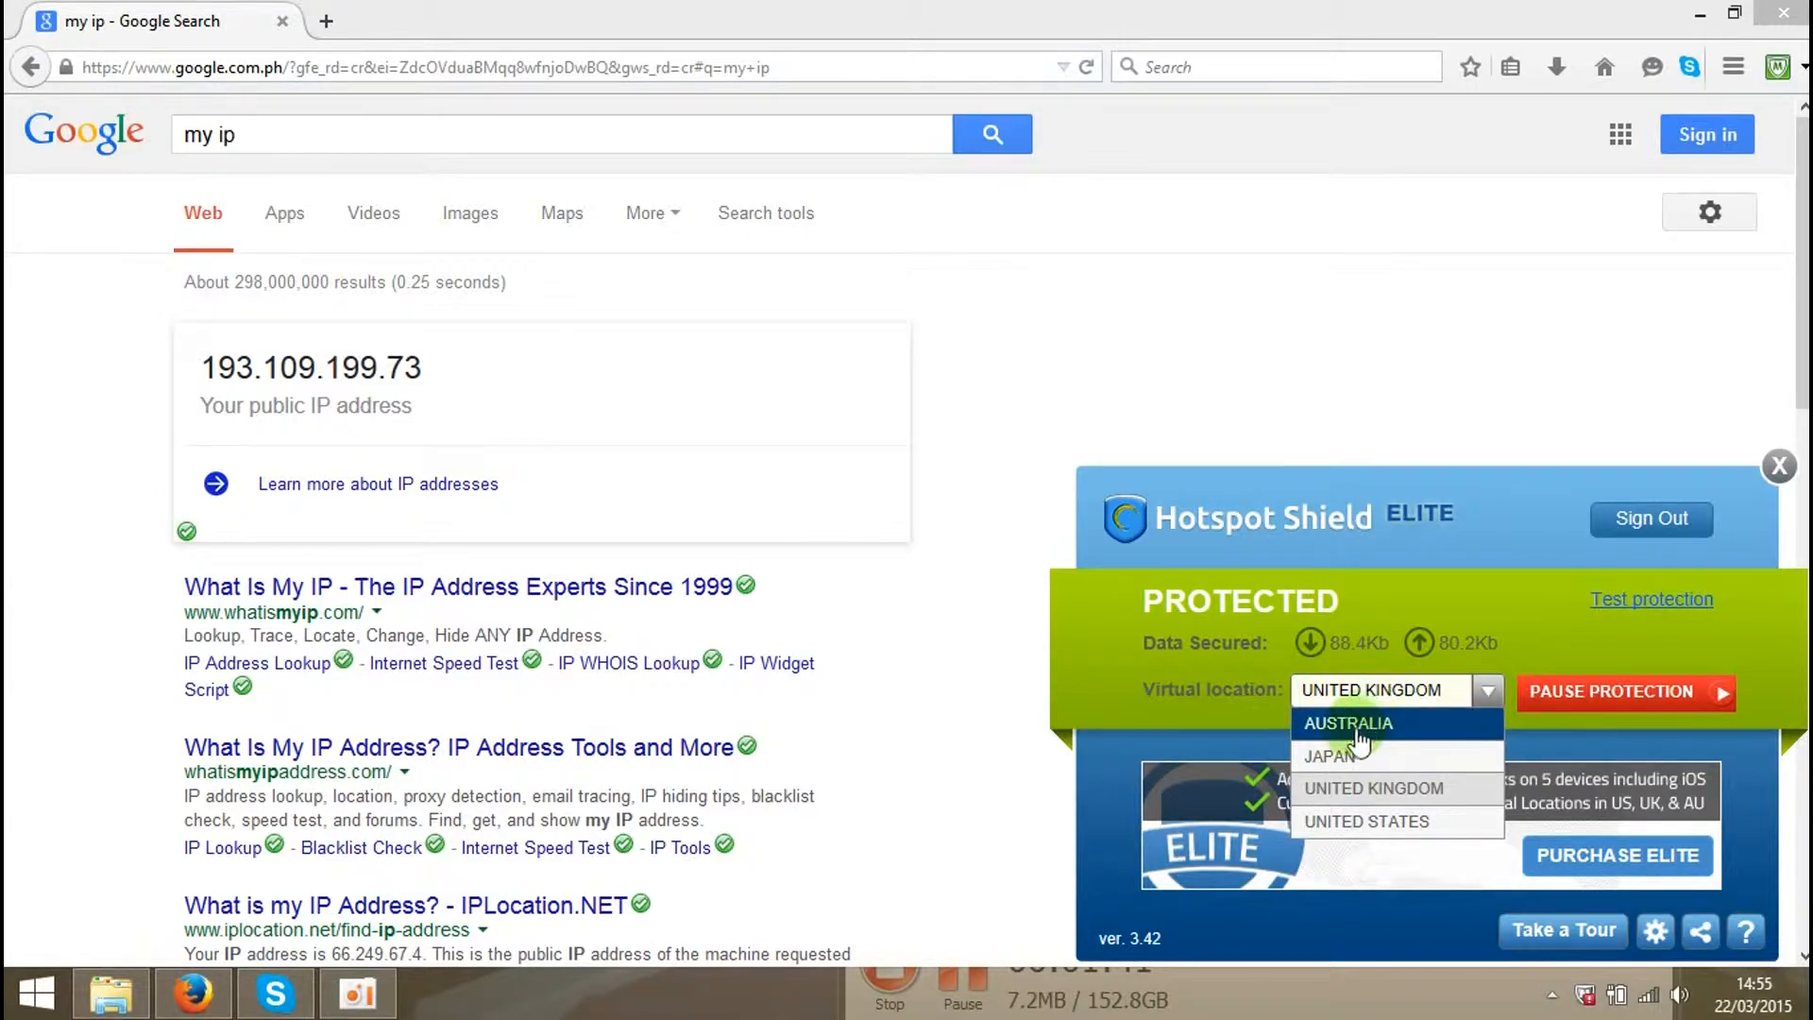
mouse_move(1364, 796)
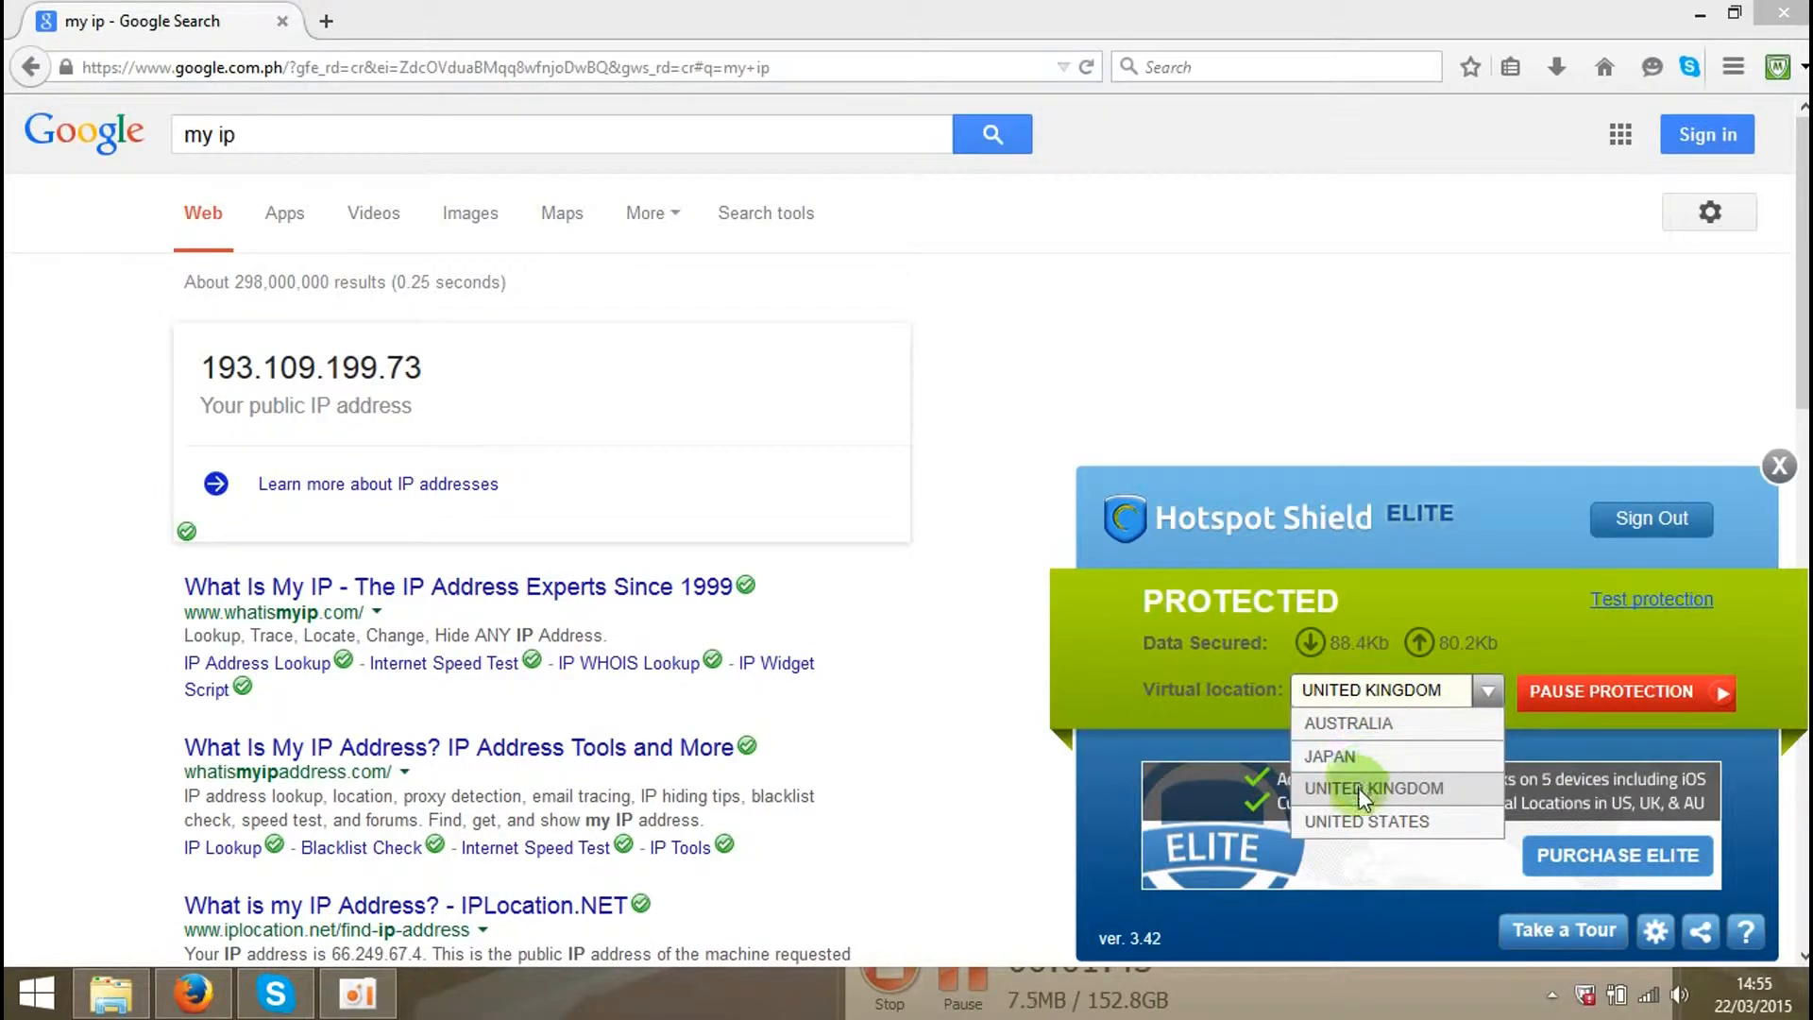
mouse_move(1406, 518)
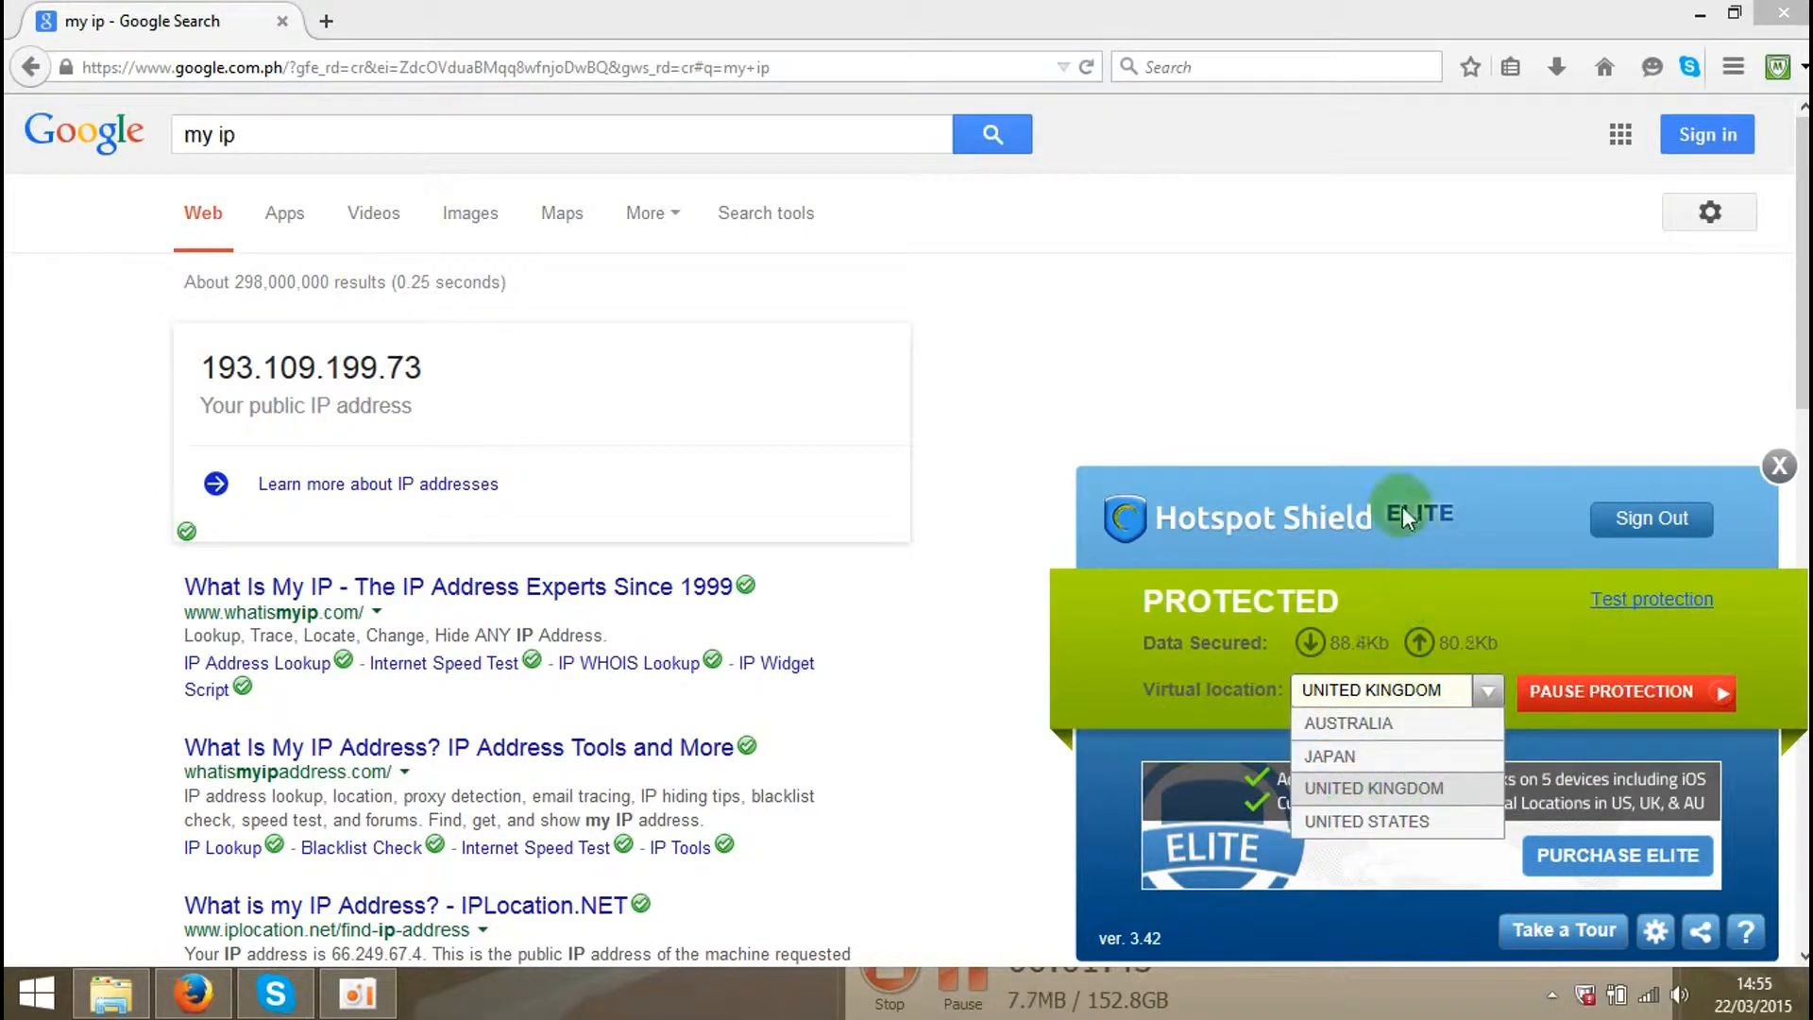
mouse_move(1399, 383)
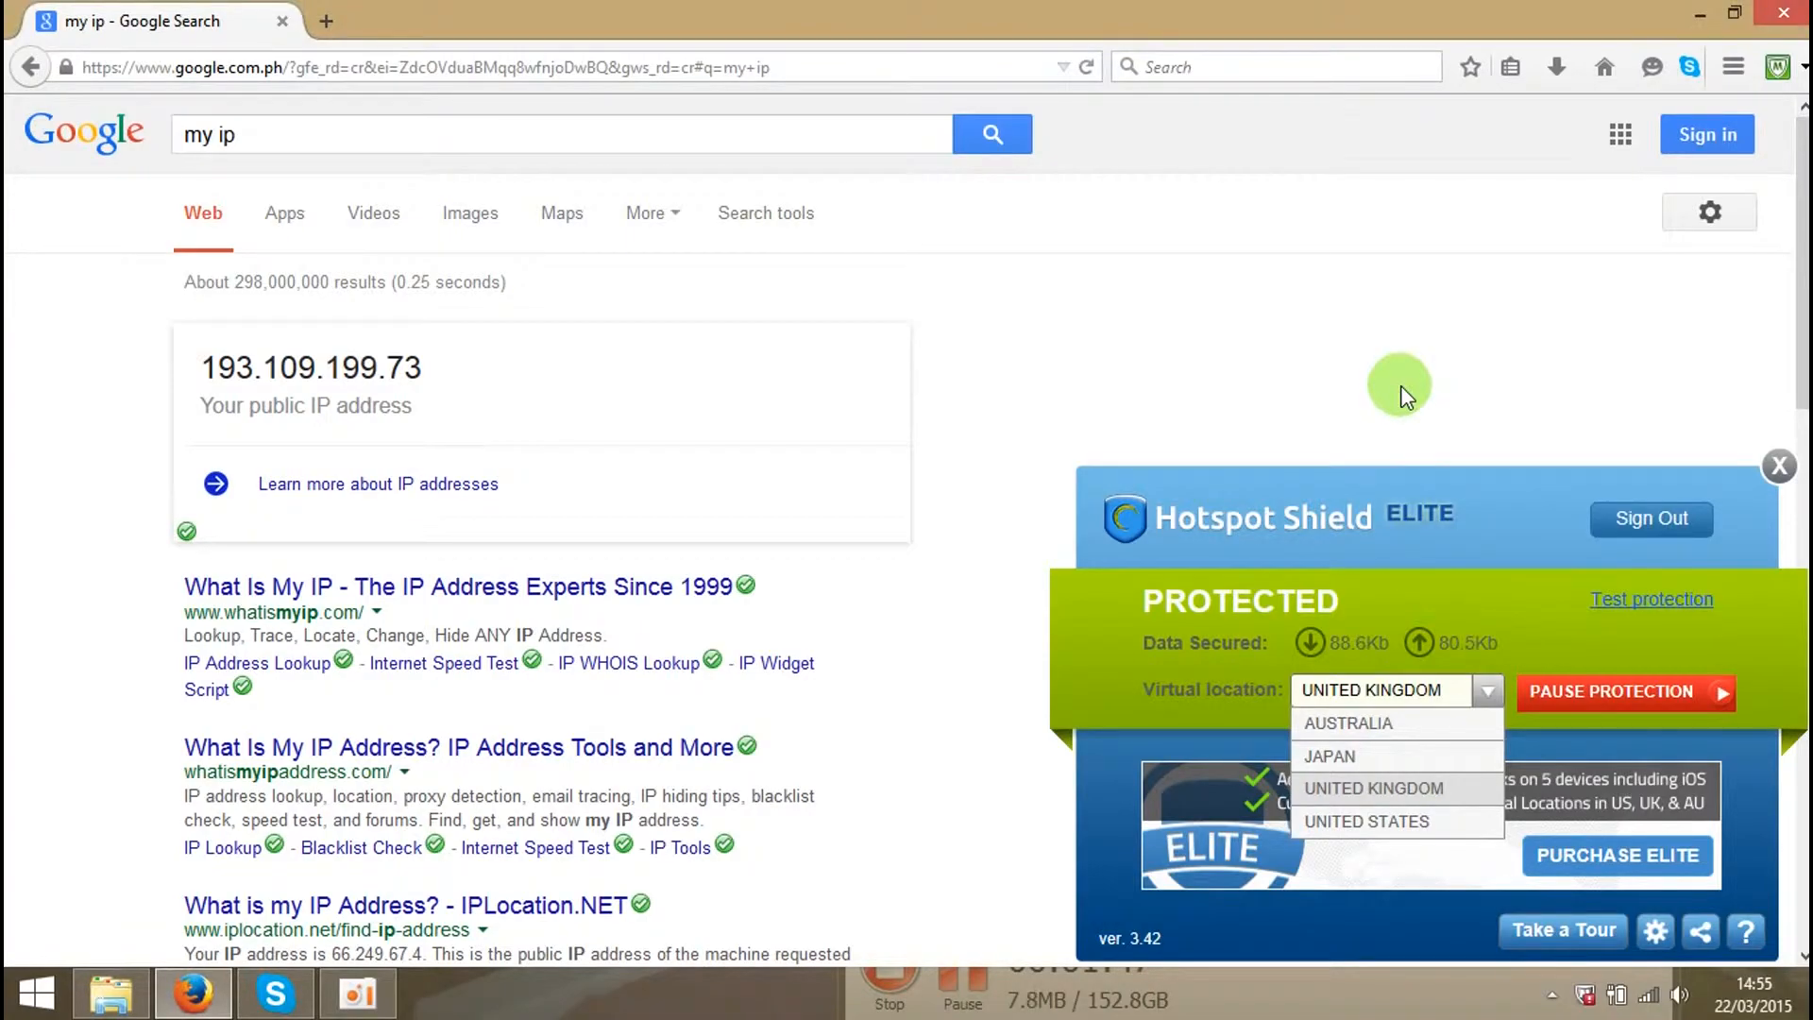